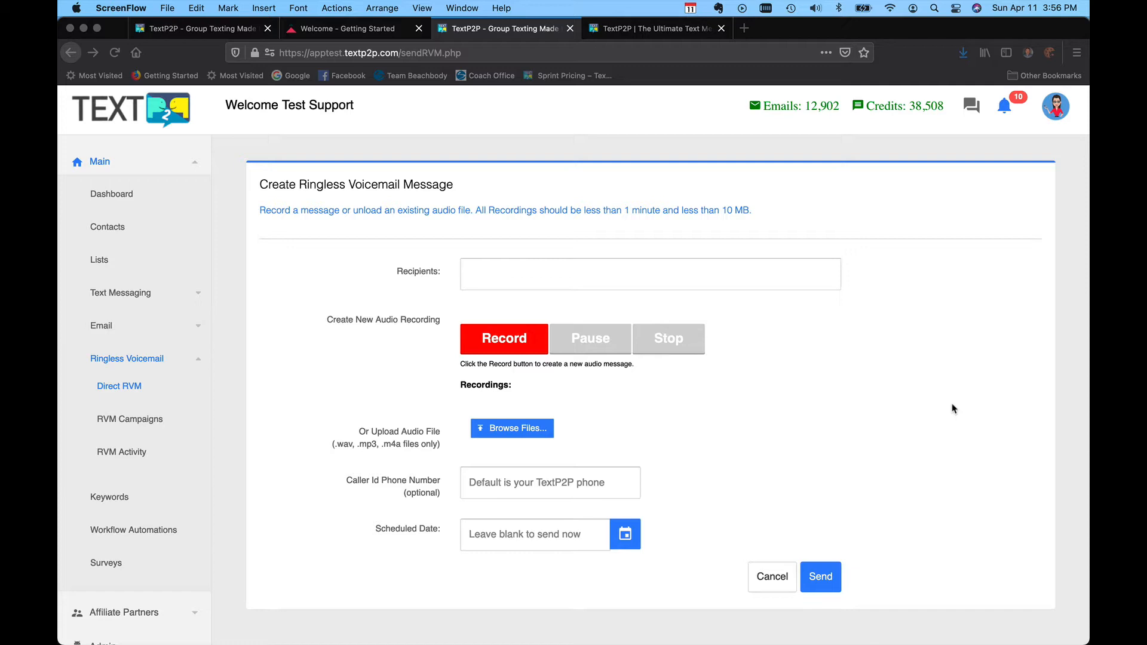
pyautogui.moveTo(208, 376)
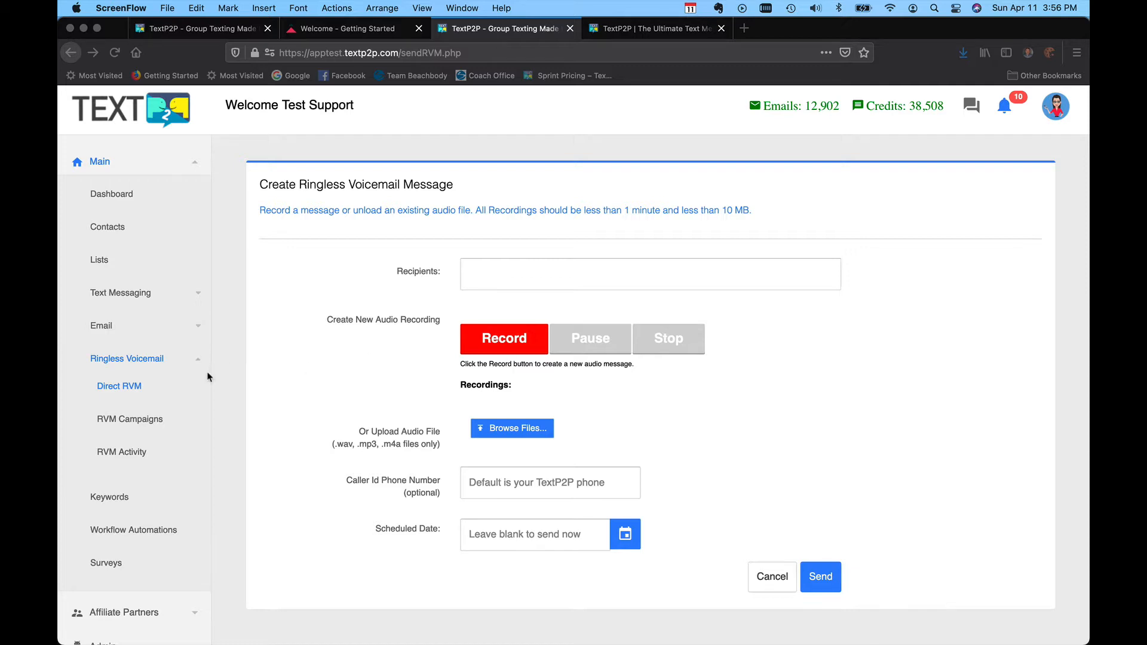
pyautogui.moveTo(337, 364)
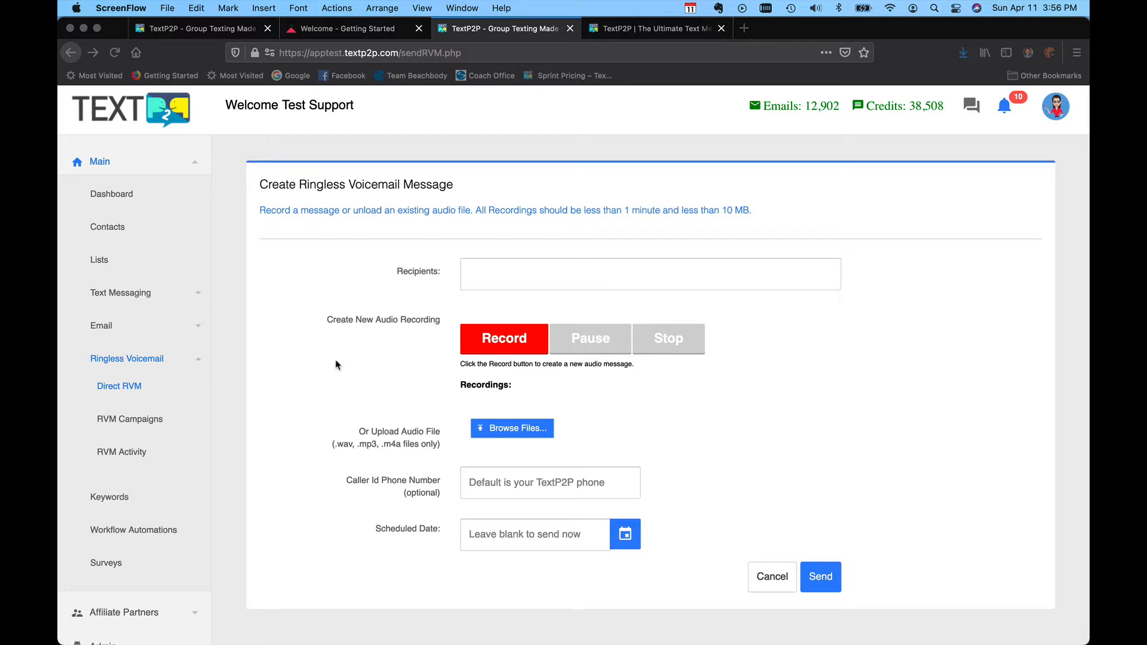
pyautogui.moveTo(315, 366)
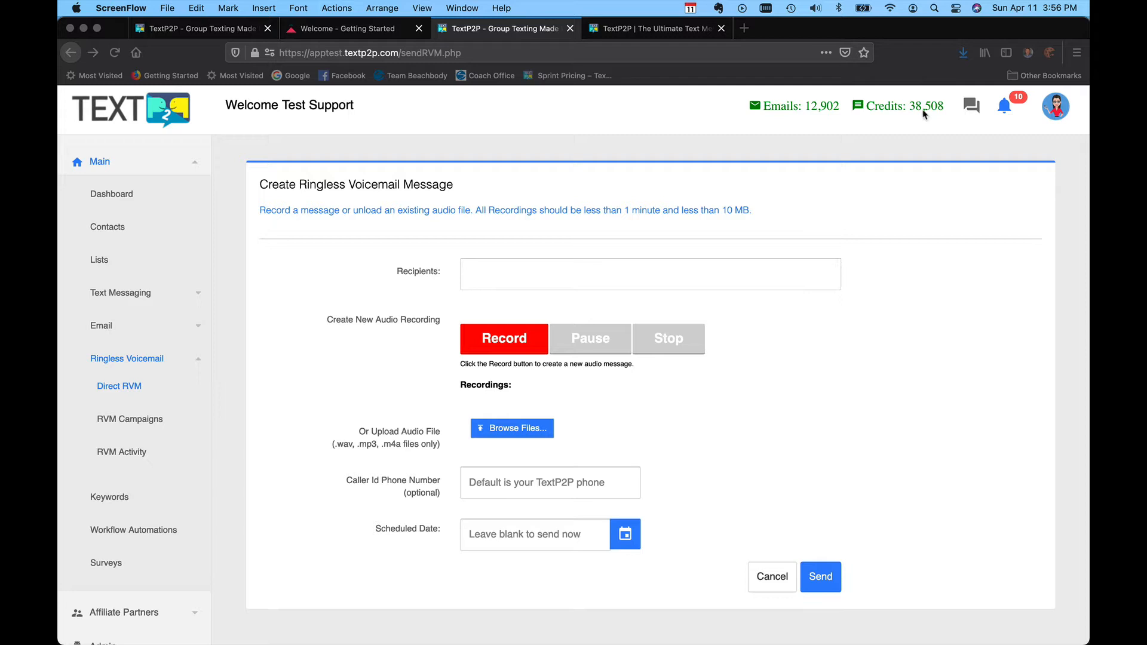
pyautogui.moveTo(670, 213)
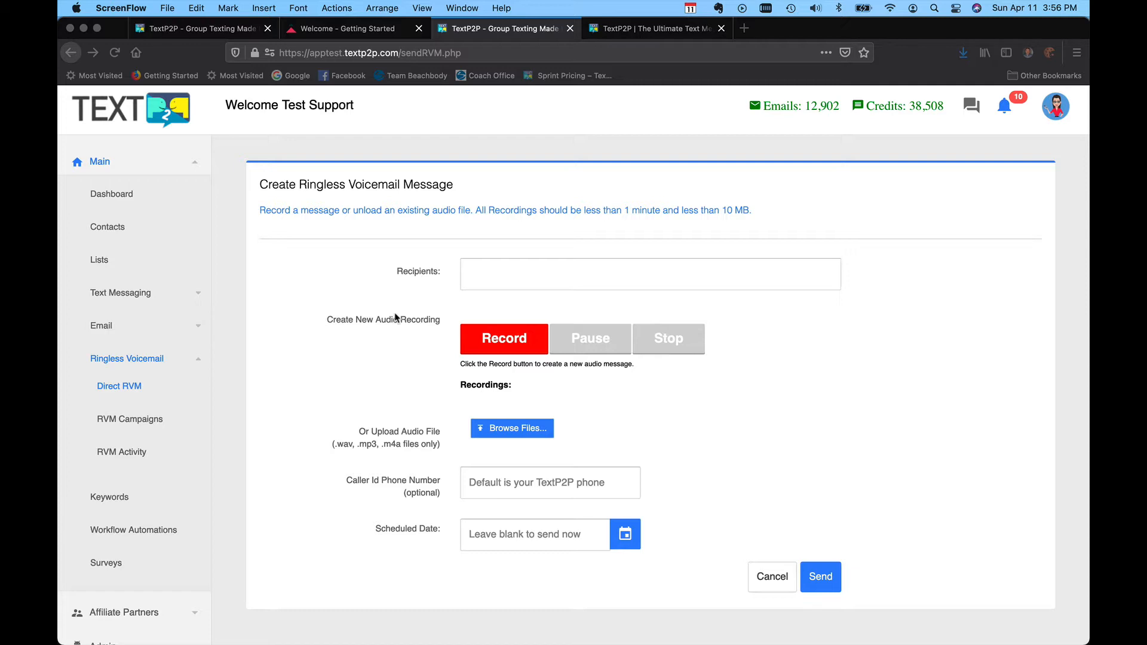
pyautogui.moveTo(386, 320)
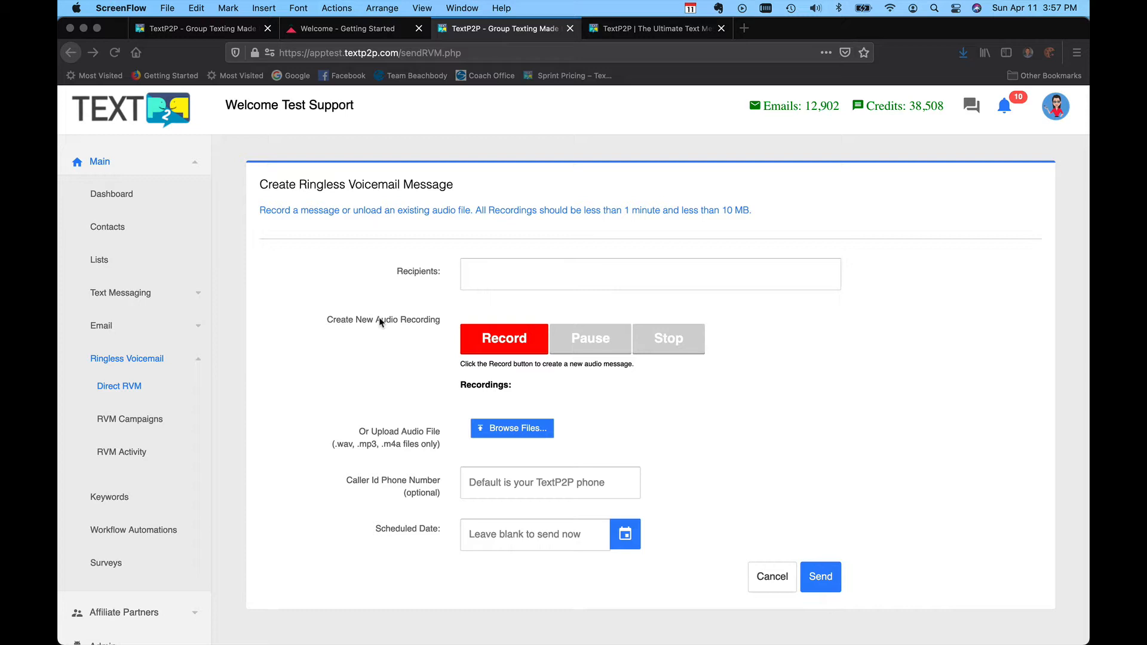
pyautogui.moveTo(100, 363)
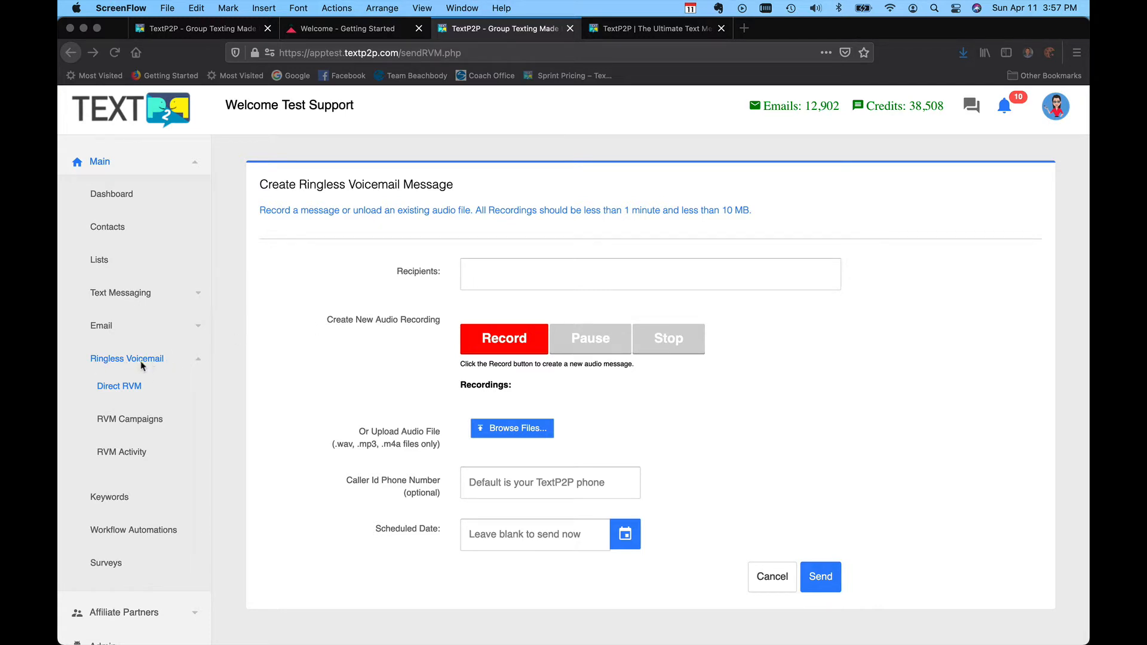
pyautogui.moveTo(134, 313)
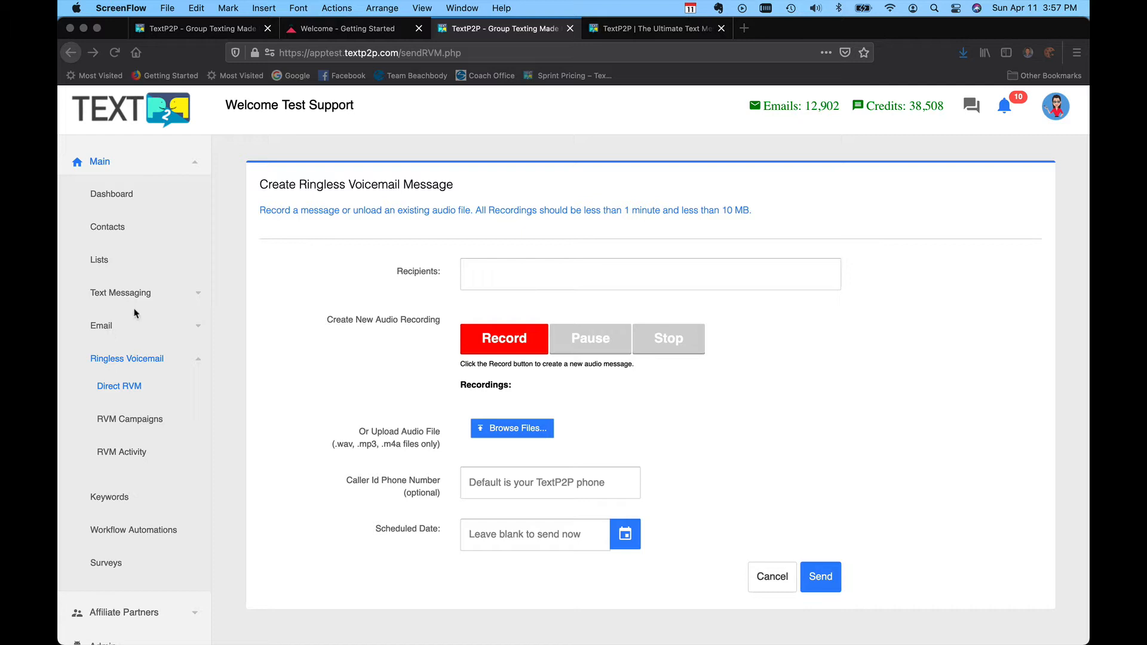
pyautogui.moveTo(126, 386)
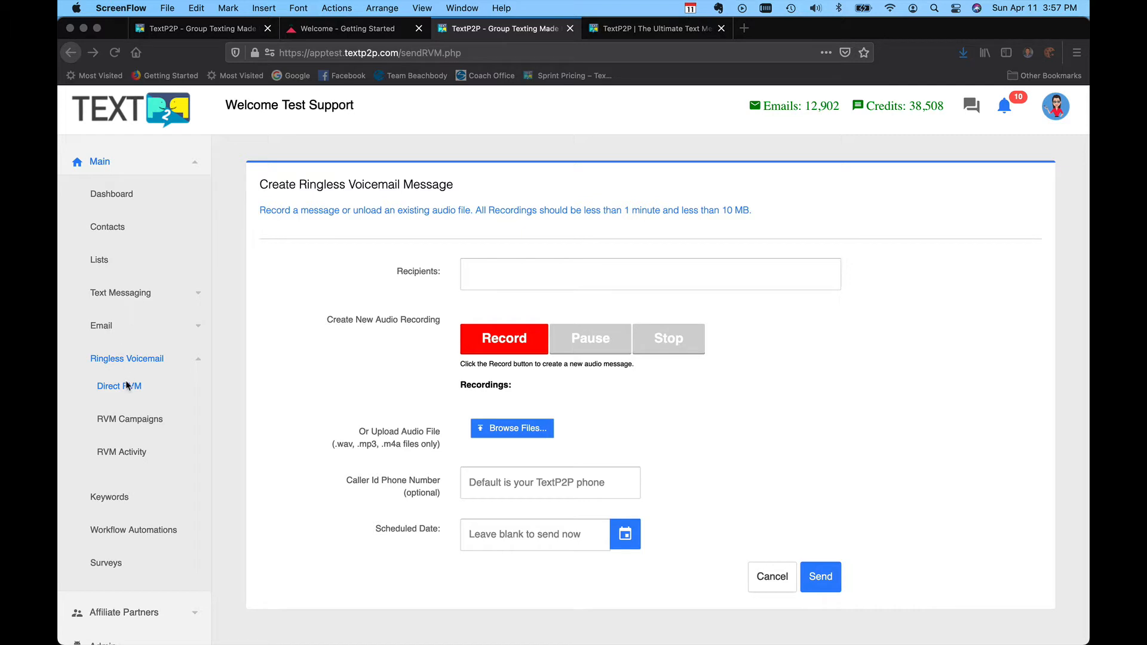
pyautogui.moveTo(136, 458)
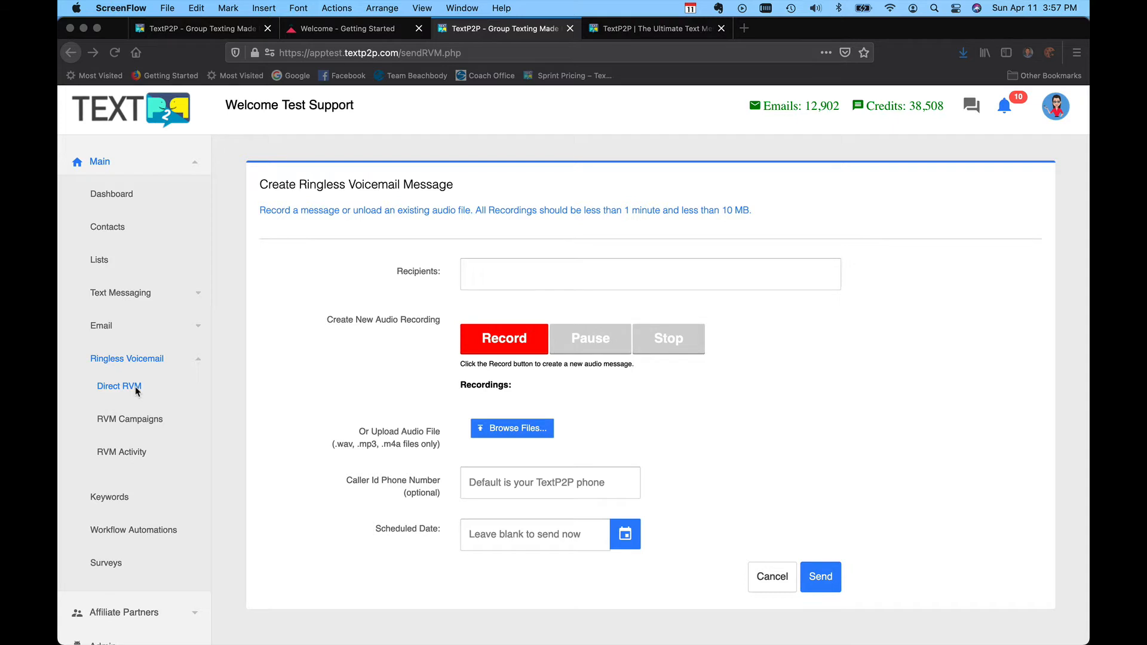
pyautogui.moveTo(481, 285)
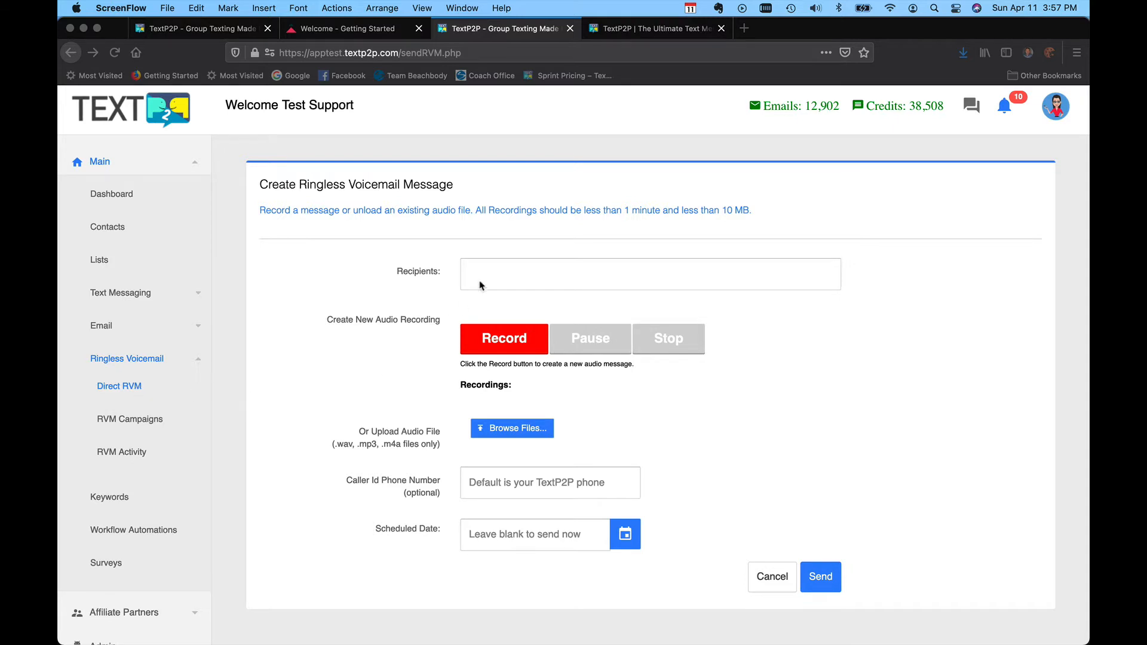
# - Add Greg Test and the first Sue Smith suggestion as voicemail recipients by name search
pyautogui.click(650, 274)
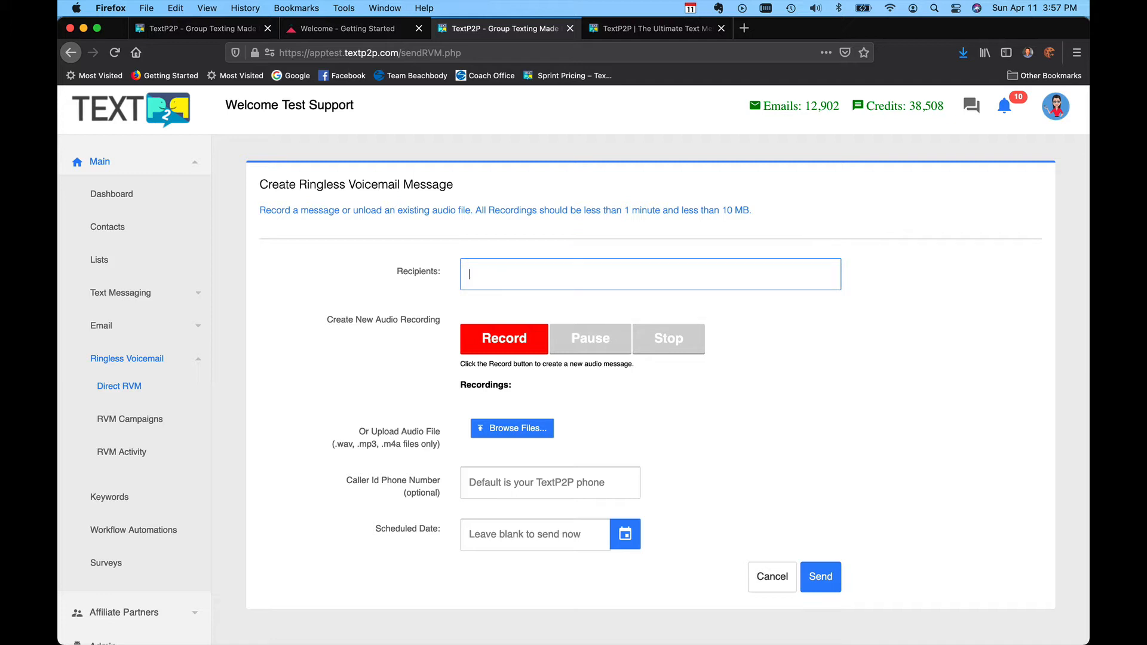
pyautogui.write('greg')
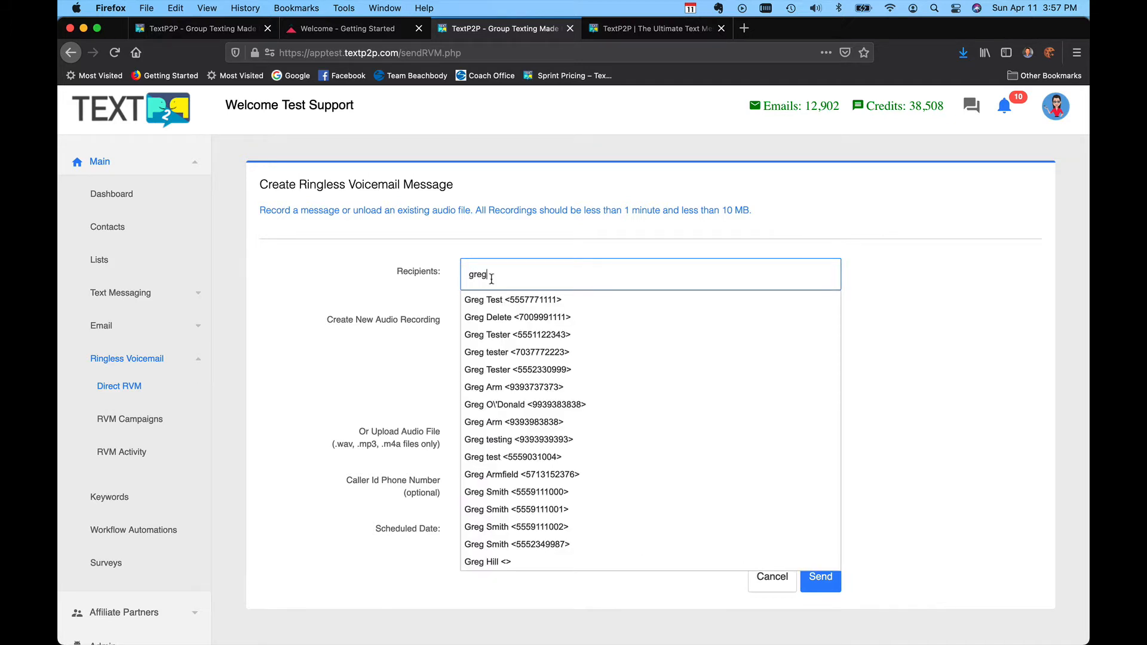
pyautogui.click(513, 299)
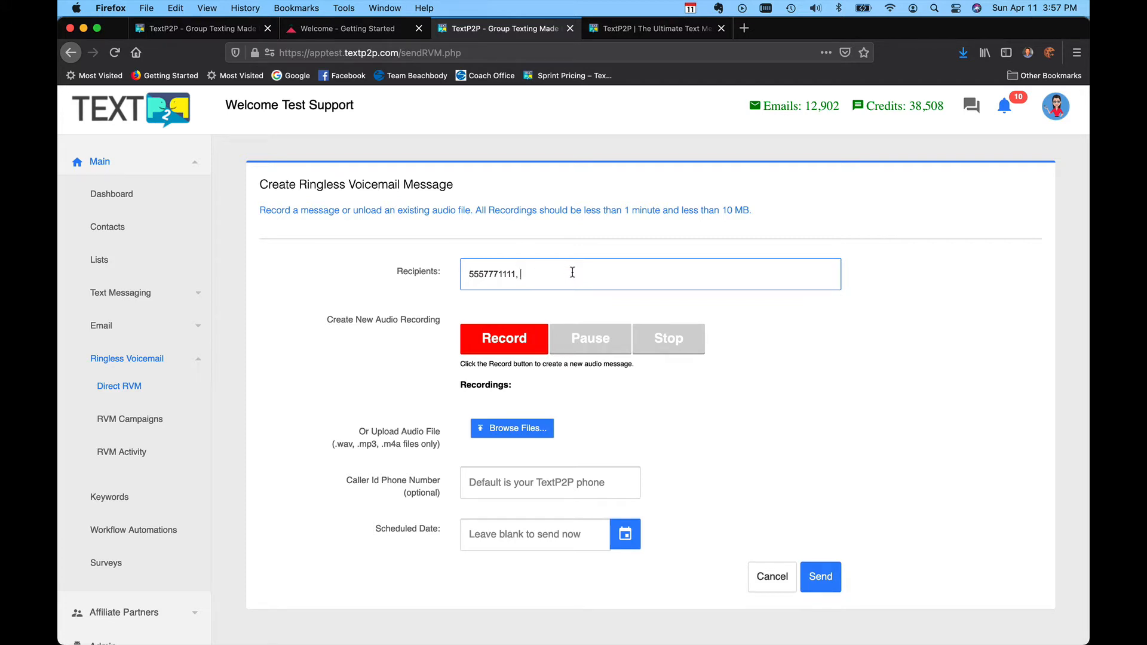
pyautogui.write('sue')
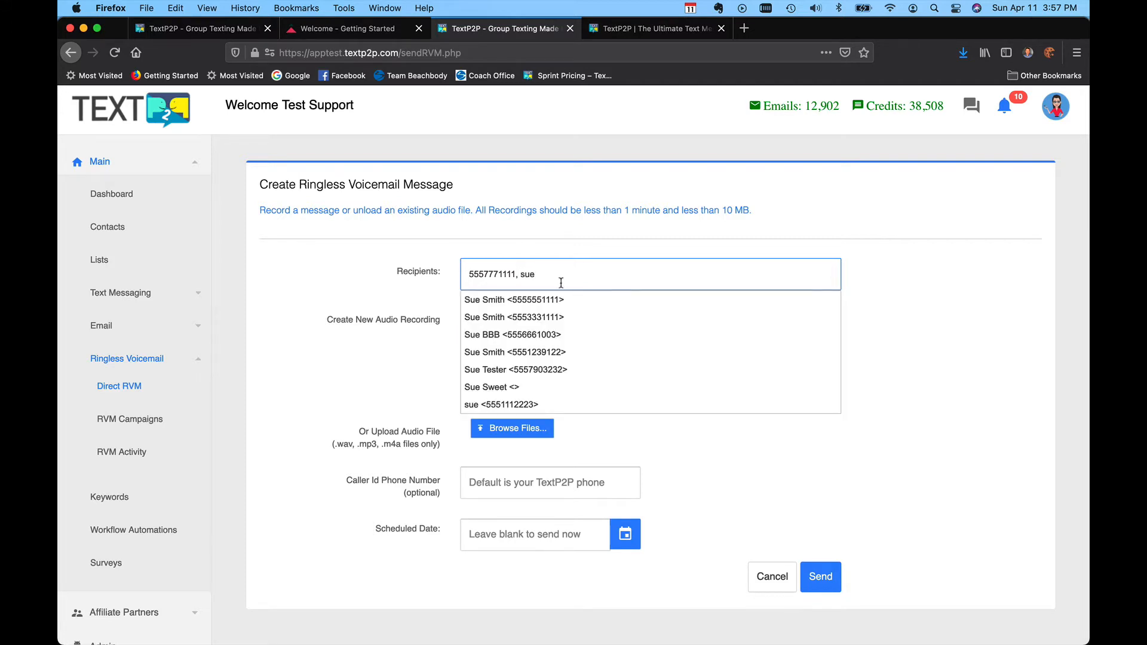
pyautogui.click(513, 299)
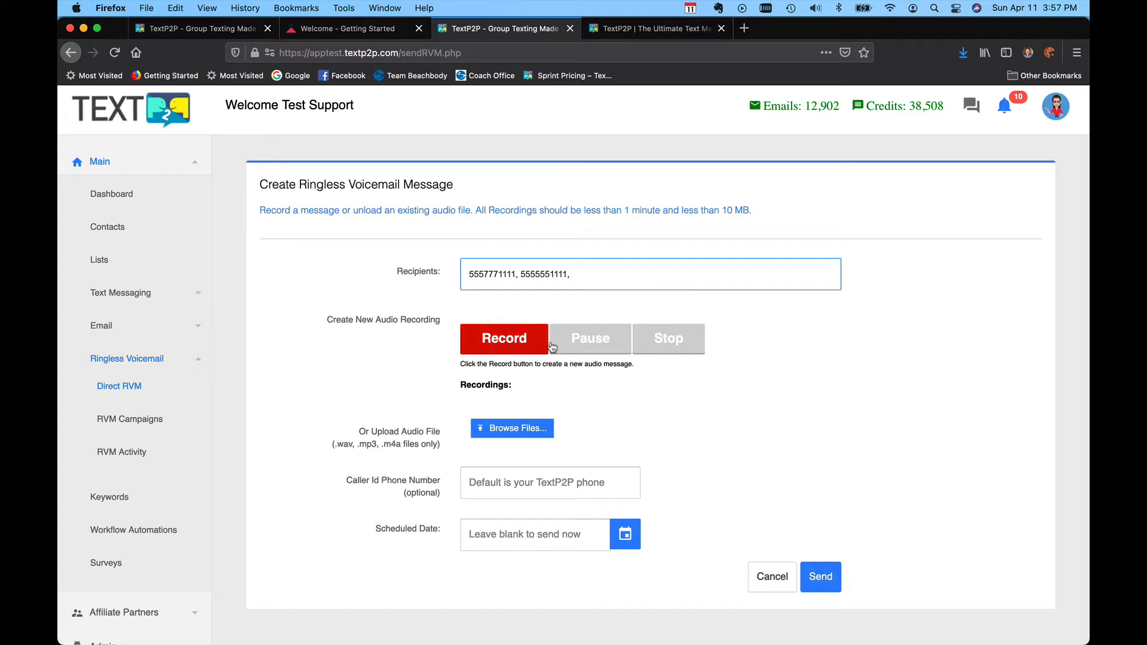
pyautogui.moveTo(517, 345)
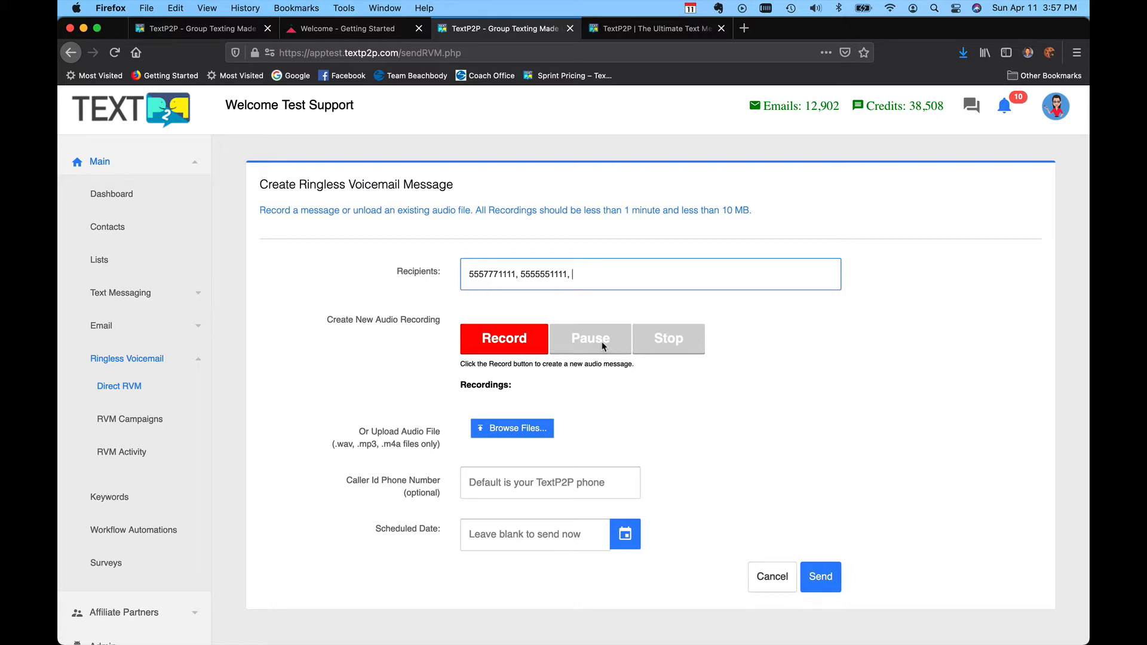
pyautogui.moveTo(715, 344)
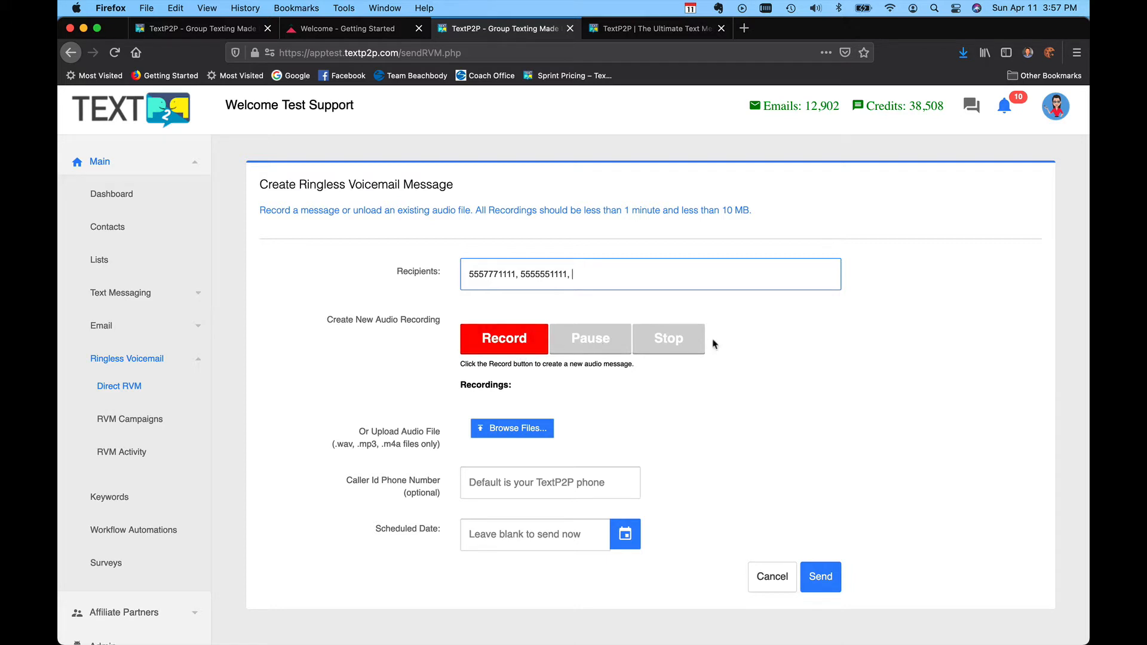
pyautogui.moveTo(788, 397)
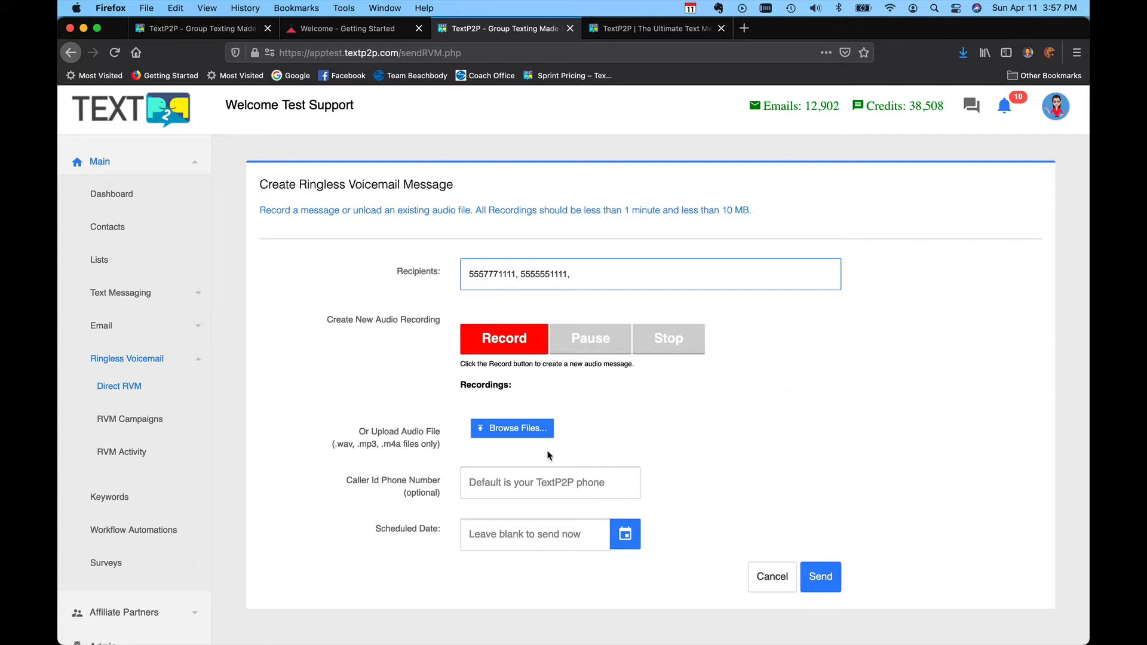
pyautogui.moveTo(513, 428)
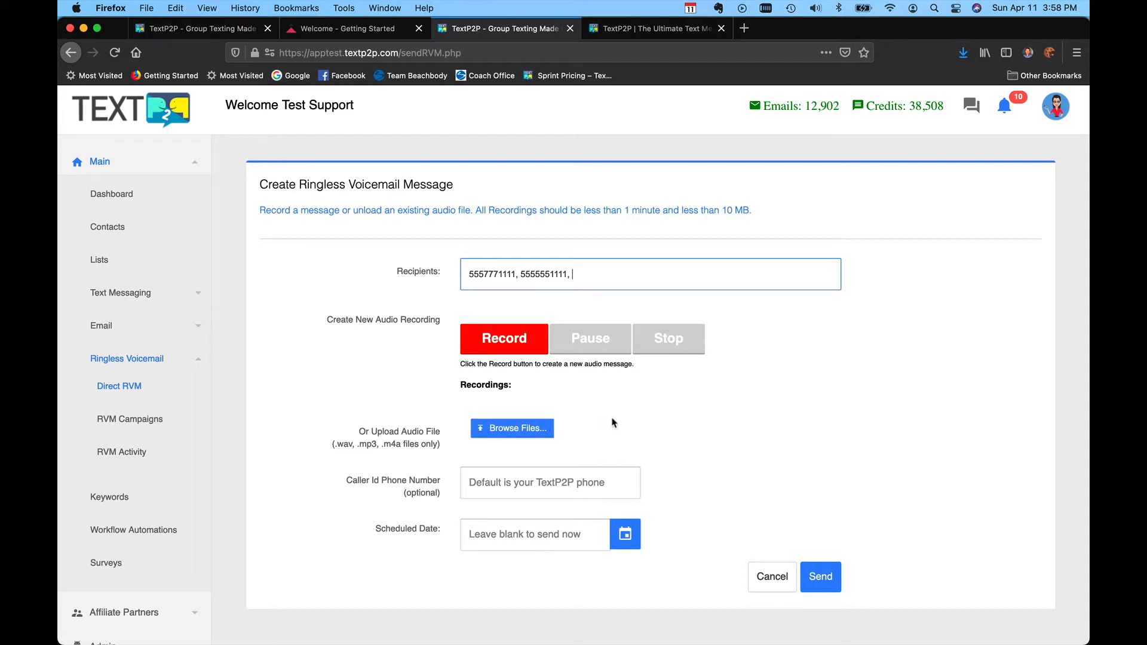
pyautogui.moveTo(635, 401)
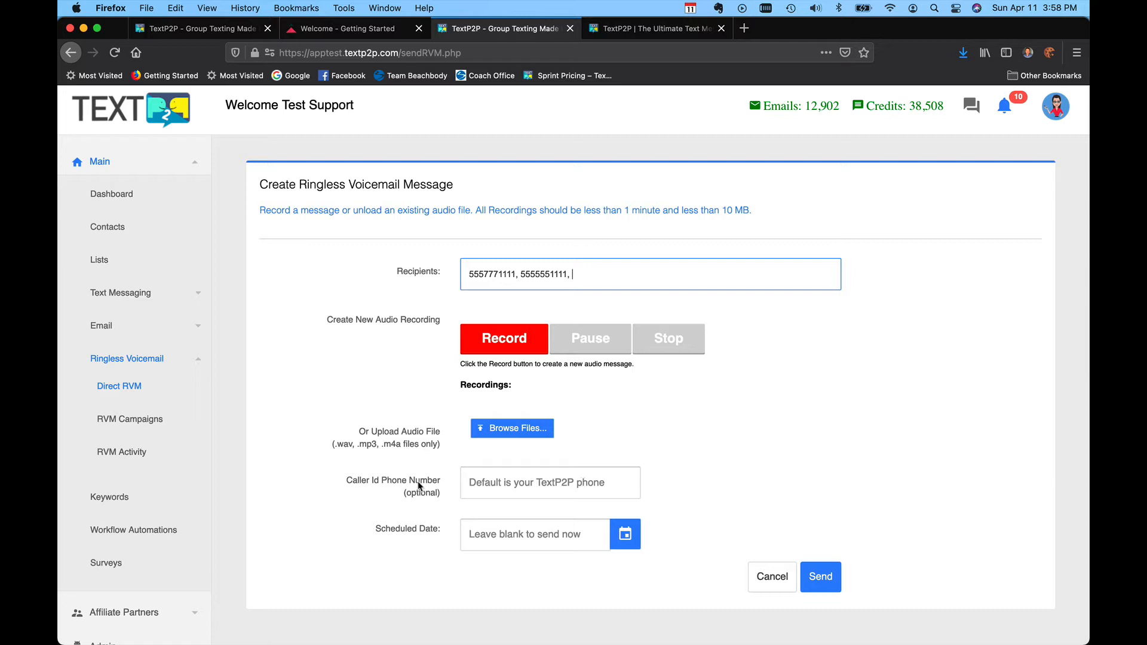
pyautogui.moveTo(423, 494)
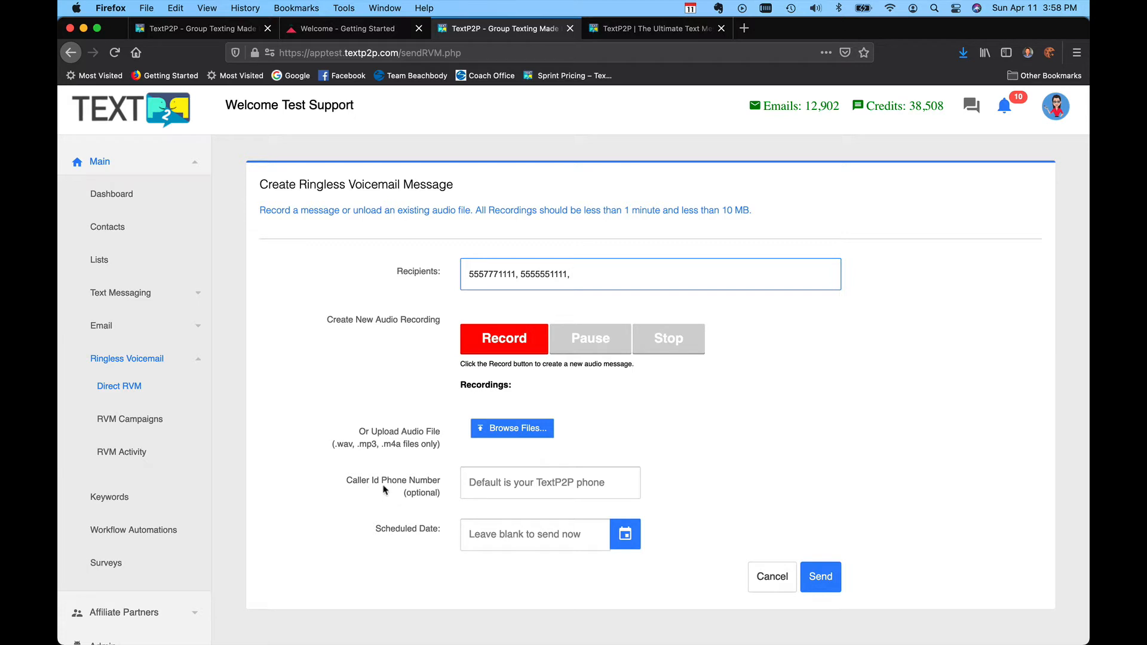
pyautogui.moveTo(437, 491)
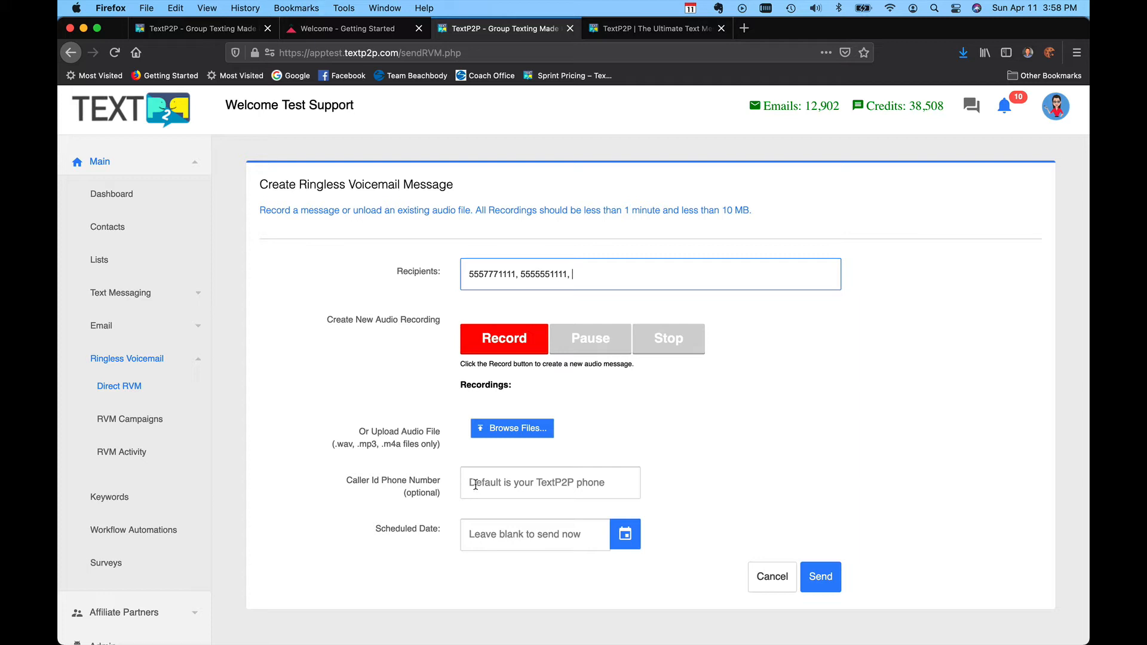
pyautogui.moveTo(561, 487)
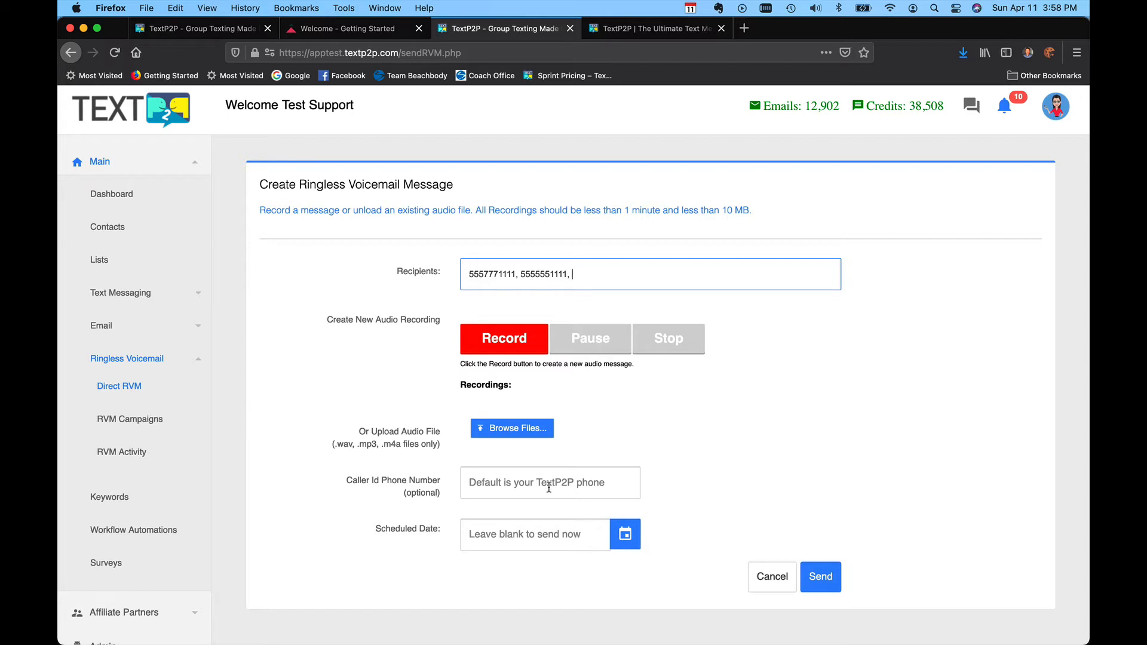
pyautogui.moveTo(711, 488)
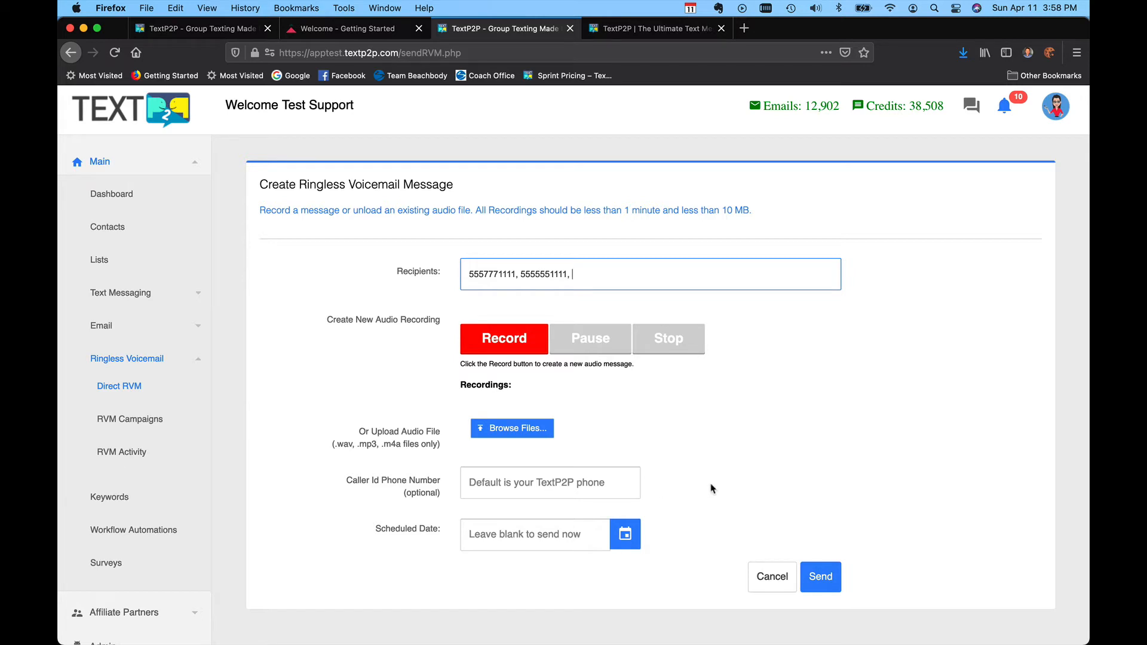
pyautogui.press('Backspace')
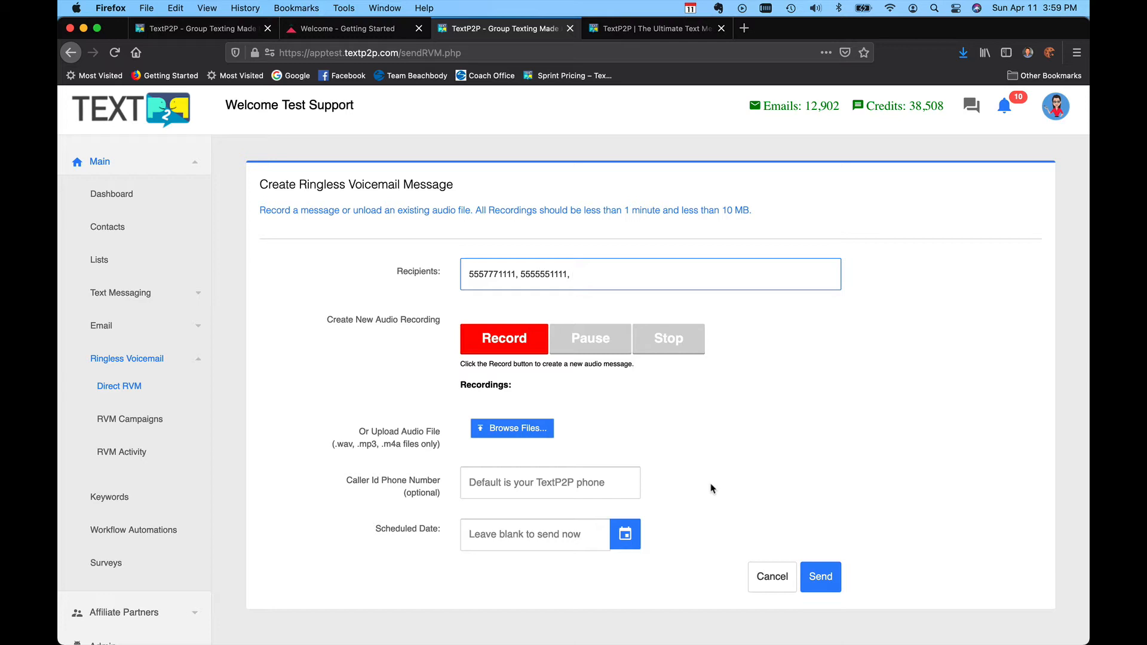
pyautogui.moveTo(688, 488)
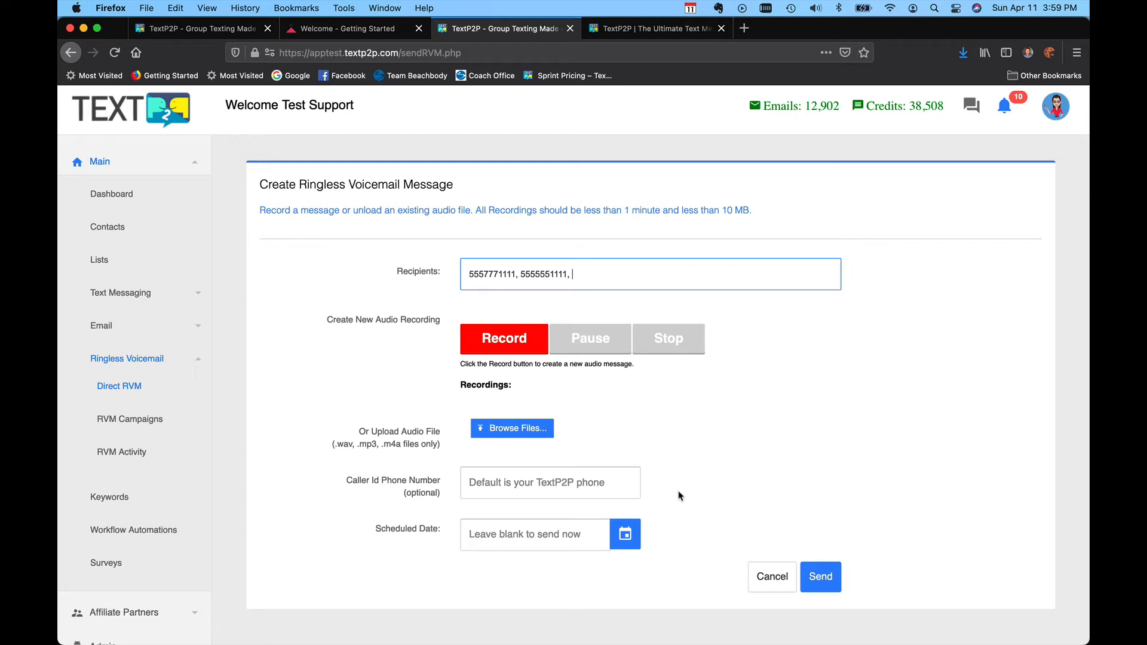
pyautogui.moveTo(493, 548)
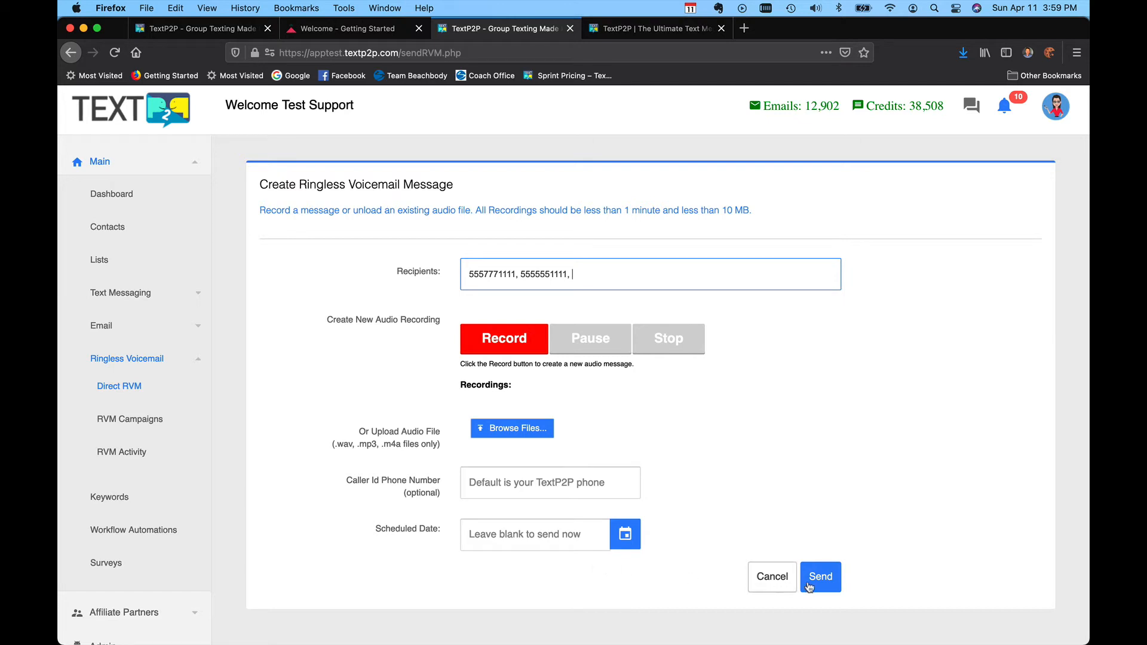
pyautogui.moveTo(822, 530)
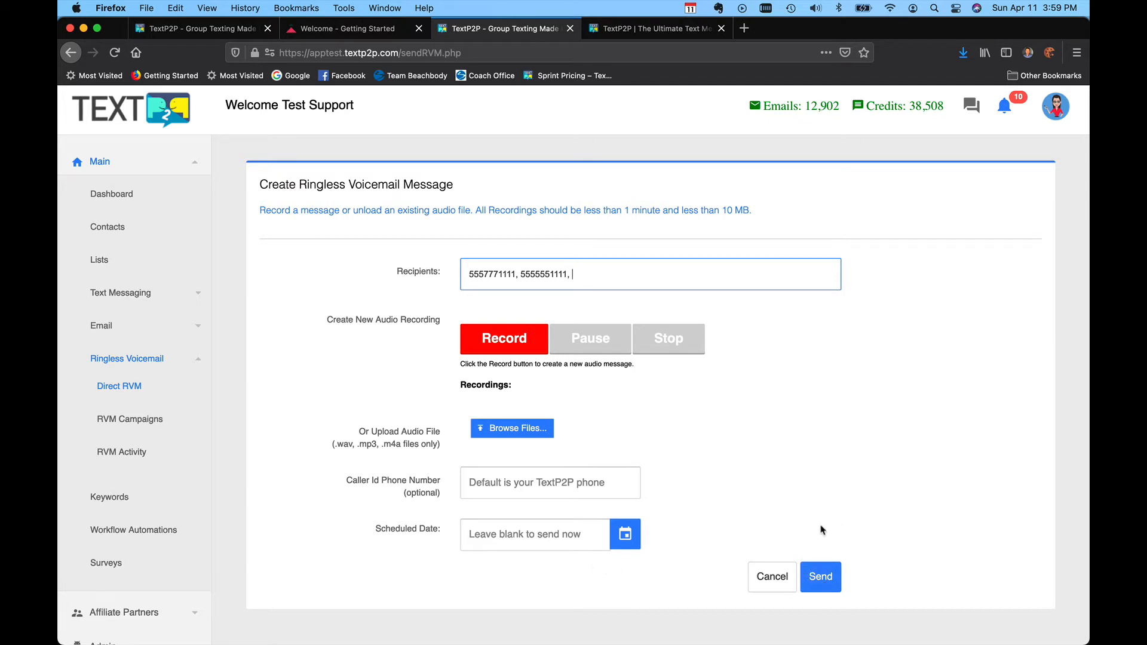
# - Set the scheduled send time to 04-12-2021 at 03:00 PM via the date picker
pyautogui.click(624, 534)
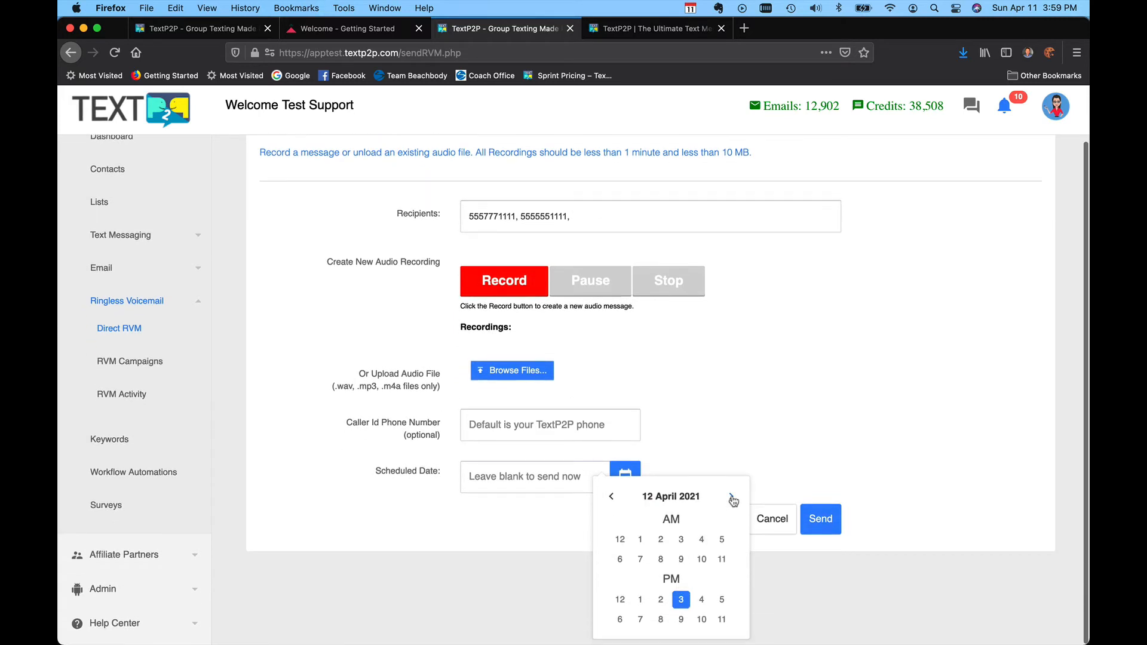
pyautogui.click(680, 599)
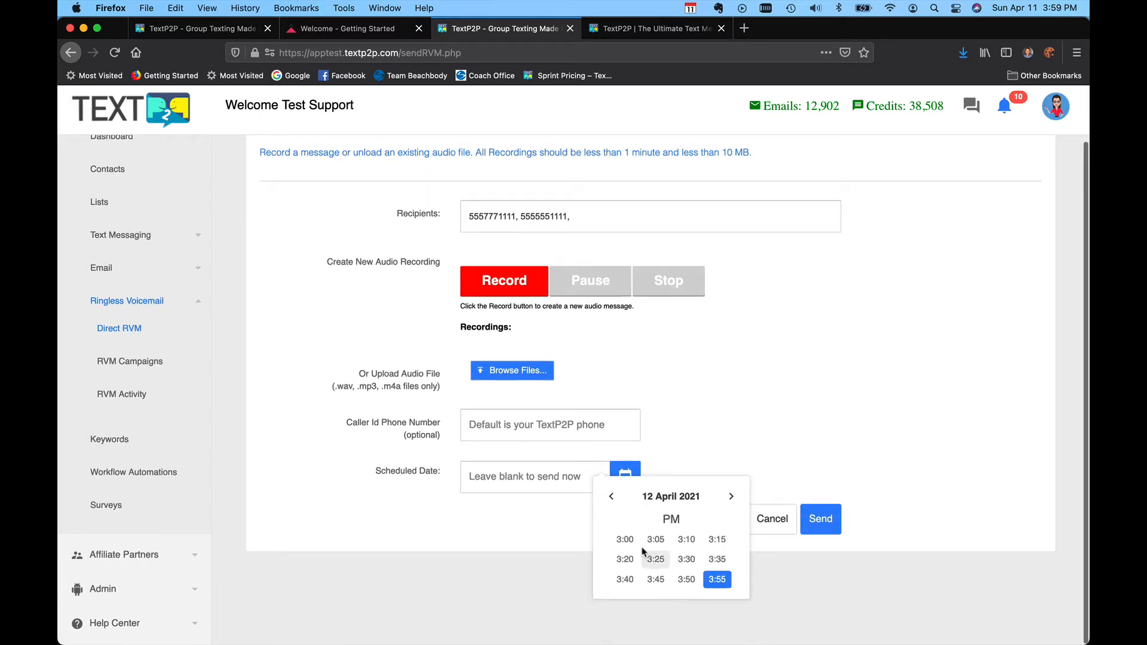
pyautogui.click(624, 539)
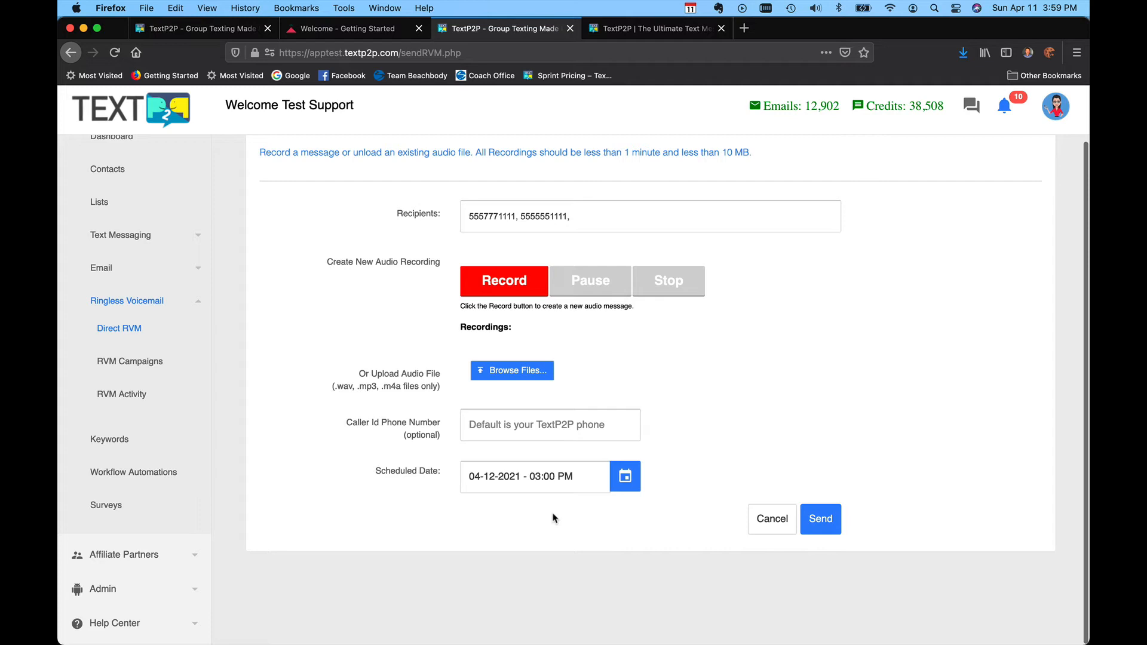
pyautogui.moveTo(524, 540)
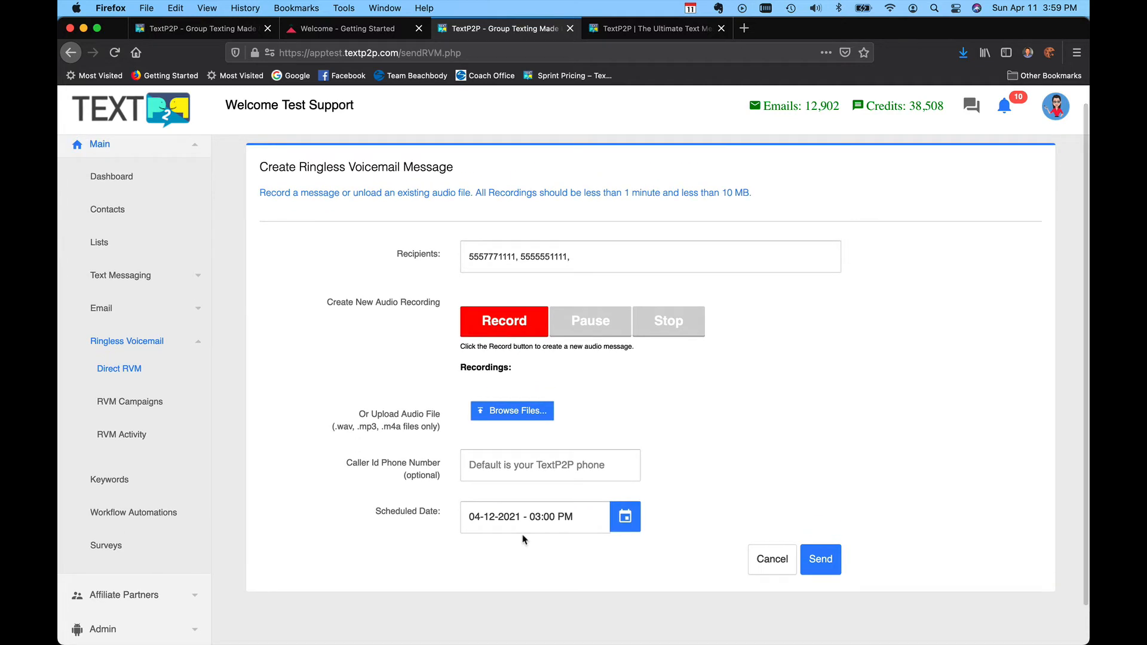
pyautogui.moveTo(299, 461)
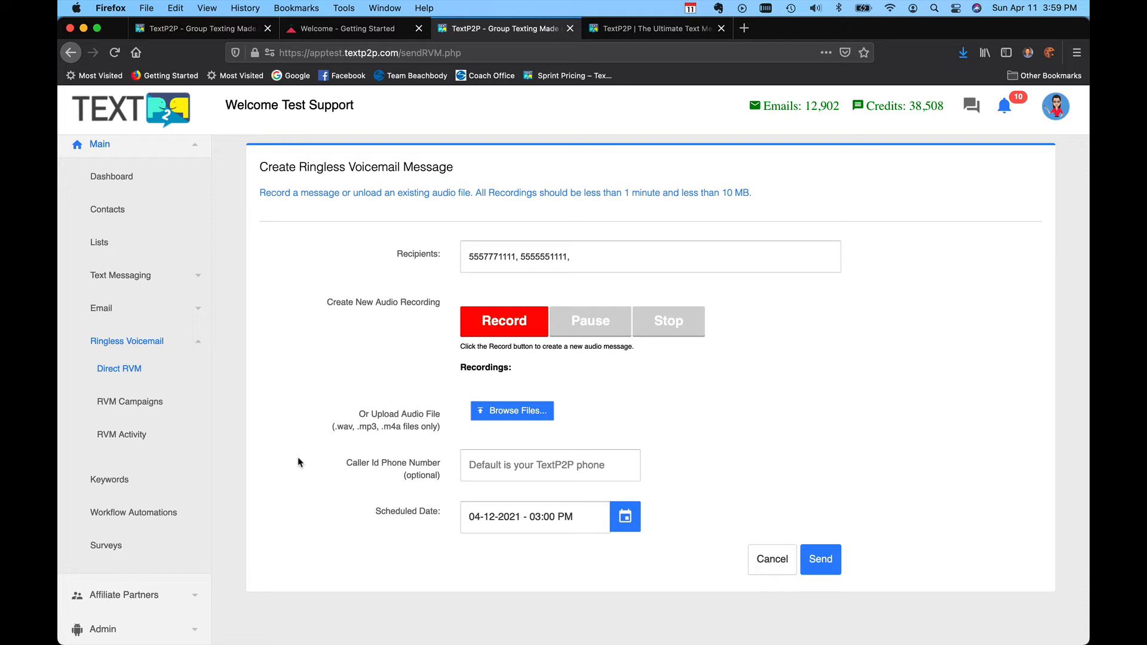
pyautogui.moveTo(325, 467)
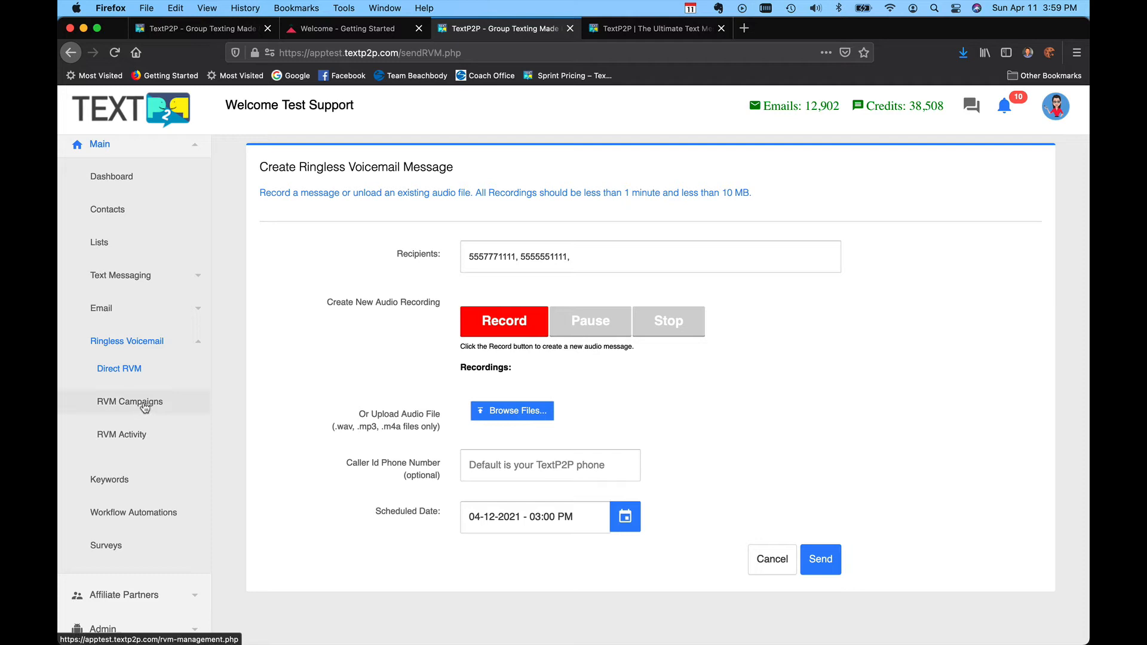
# - Go to RVM Campaigns and start a new ringless voicemail campaign form
pyautogui.click(129, 401)
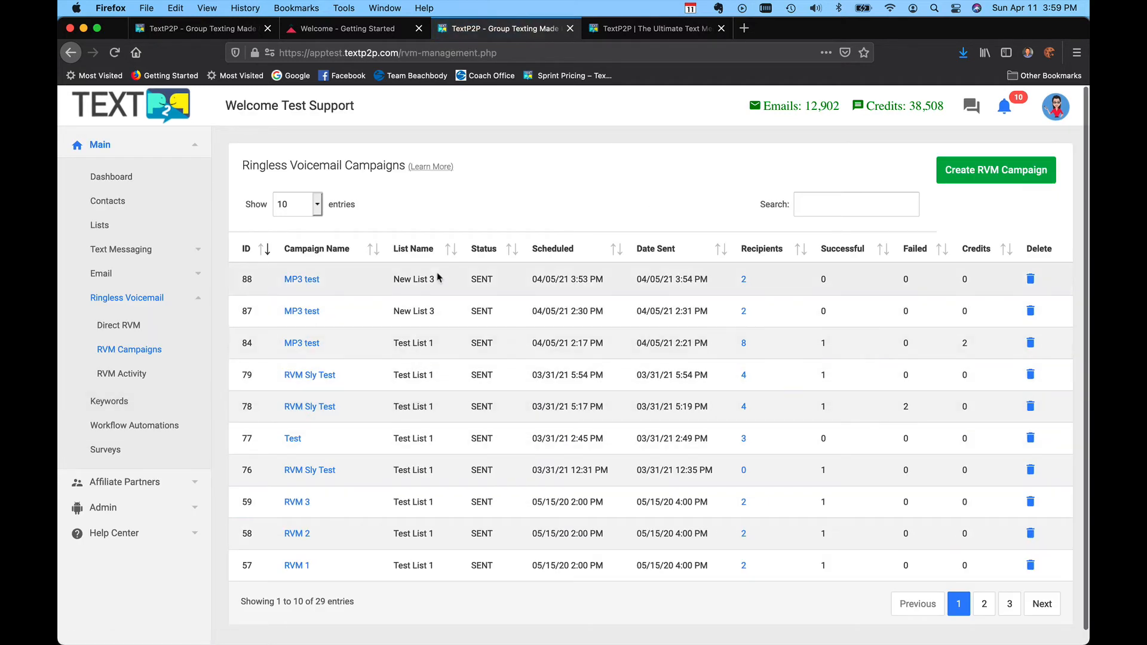
pyautogui.moveTo(188, 262)
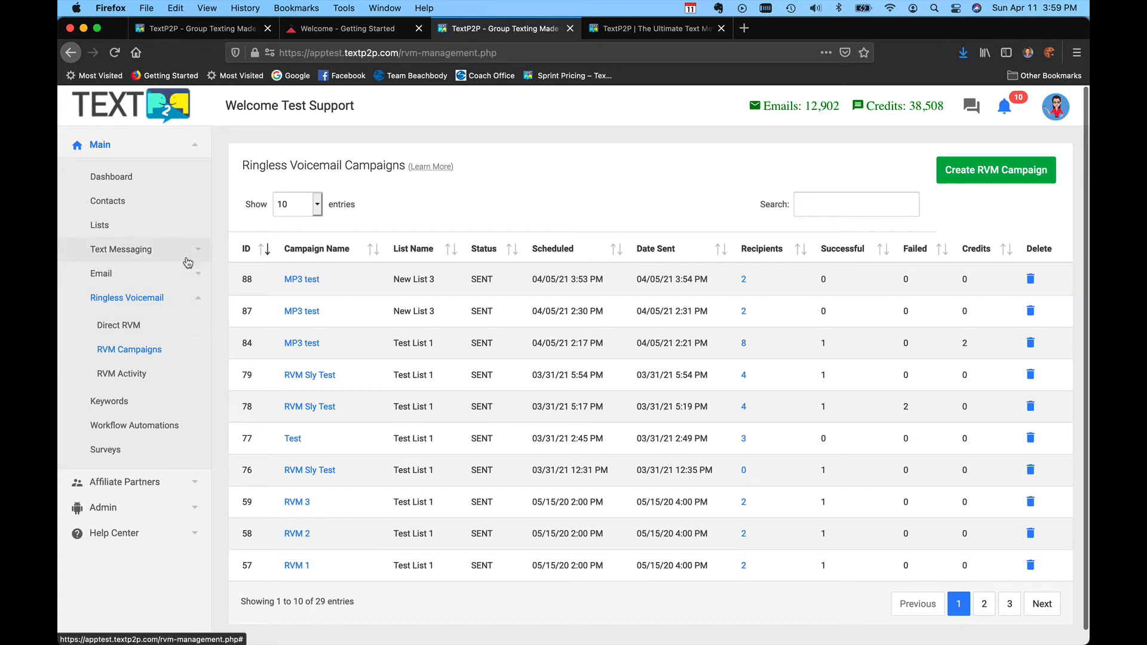
pyautogui.click(121, 250)
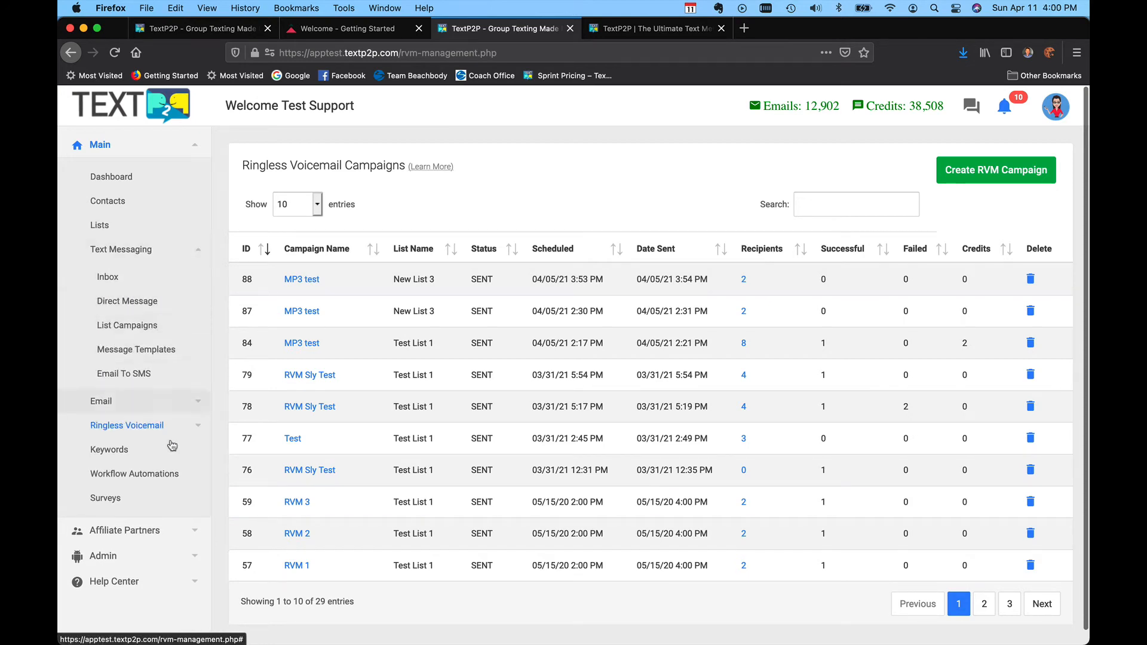
pyautogui.click(126, 425)
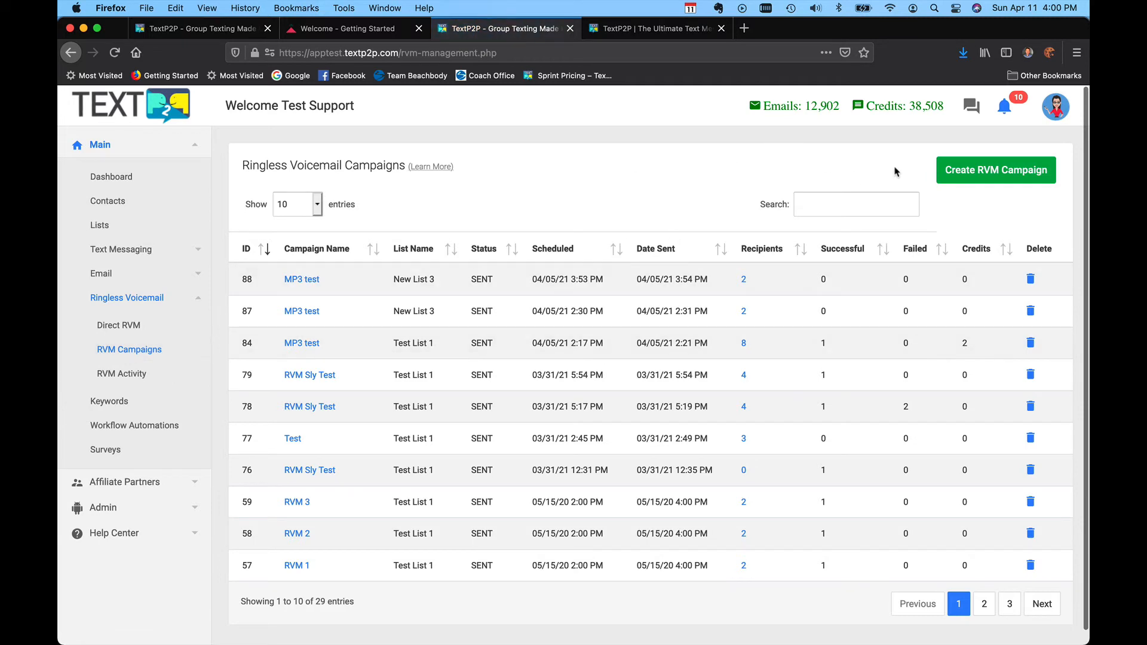
pyautogui.moveTo(1002, 179)
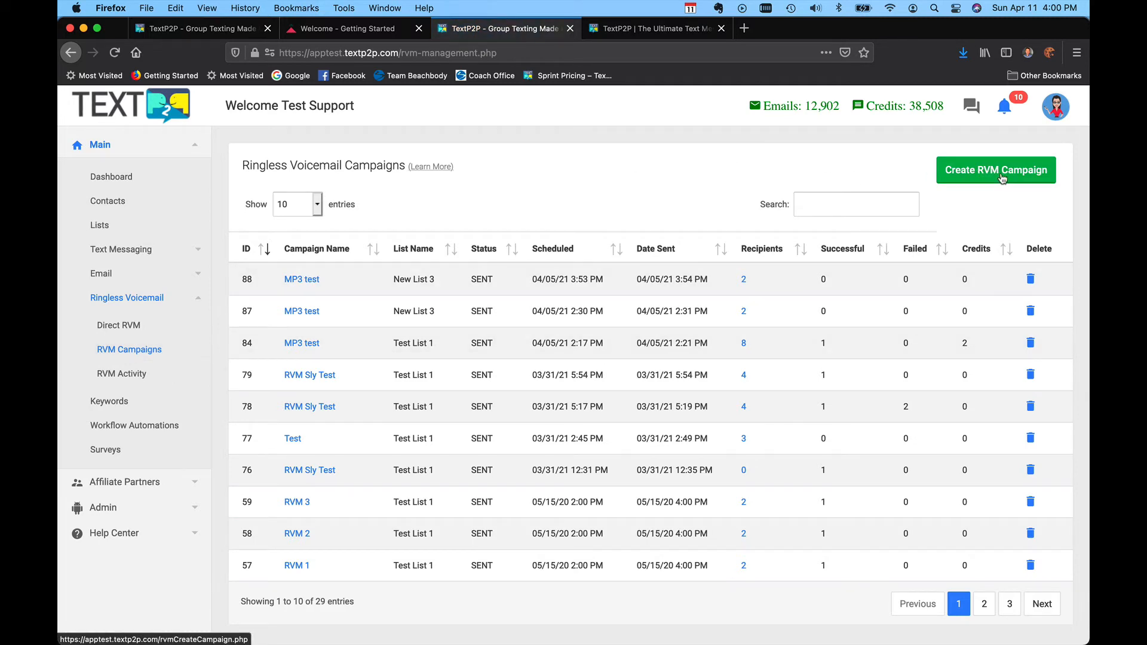
pyautogui.click(996, 169)
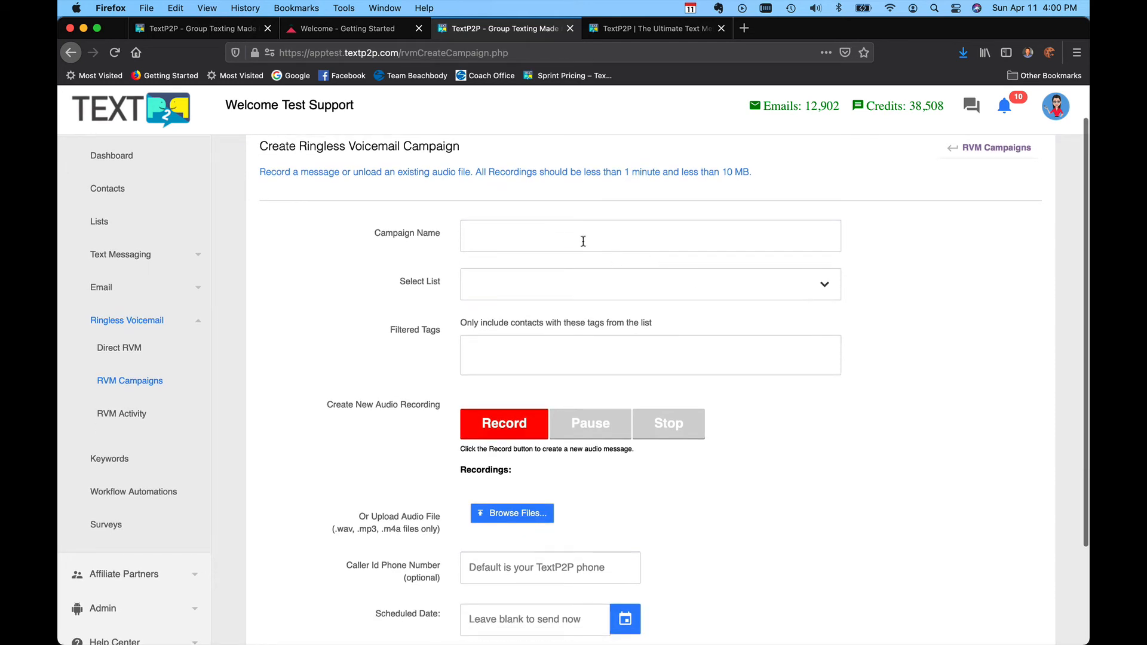
# - Enter campaign name 'This is a test' and choose Test List 1 as the audience
pyautogui.write('T')
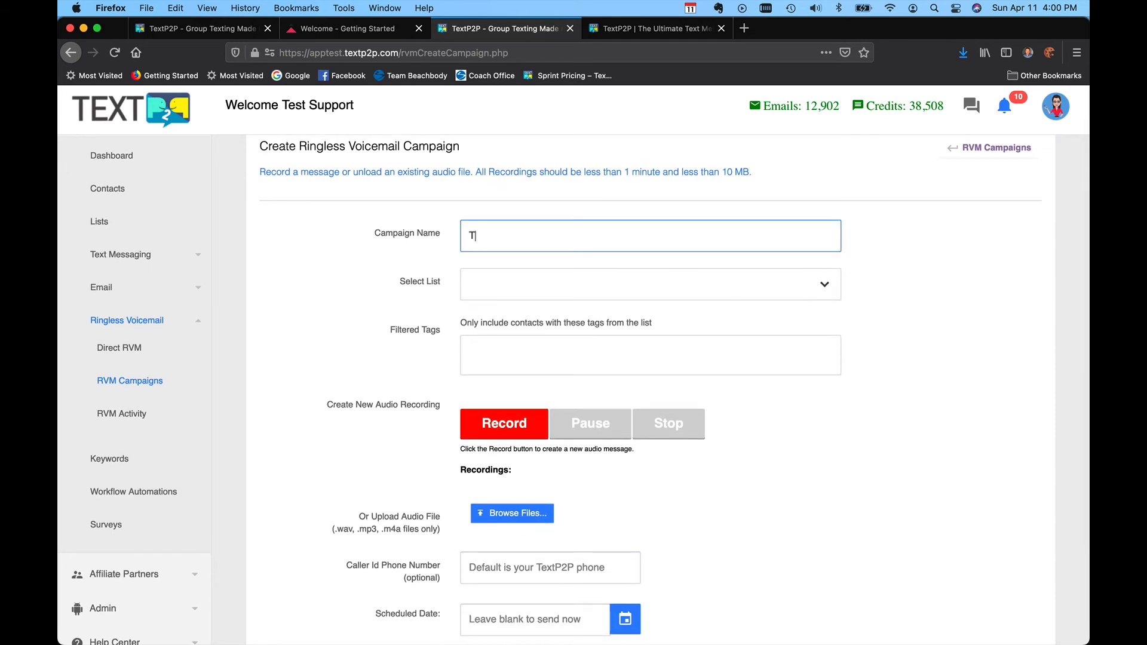
pyautogui.write('his is a test')
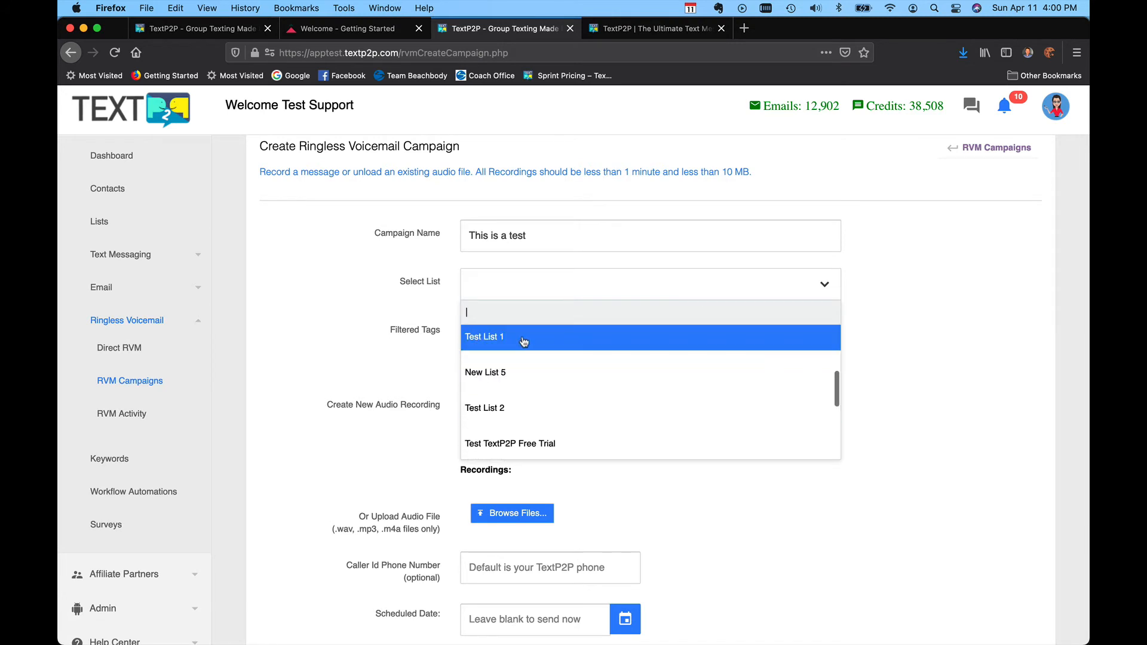
pyautogui.click(484, 337)
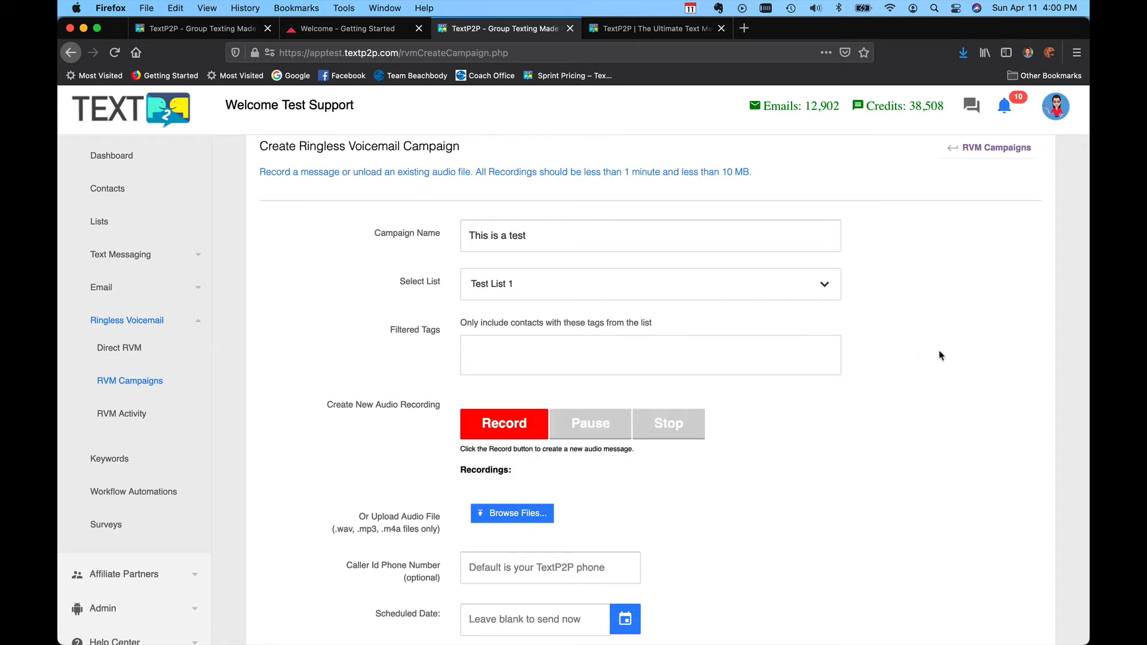
pyautogui.moveTo(736, 435)
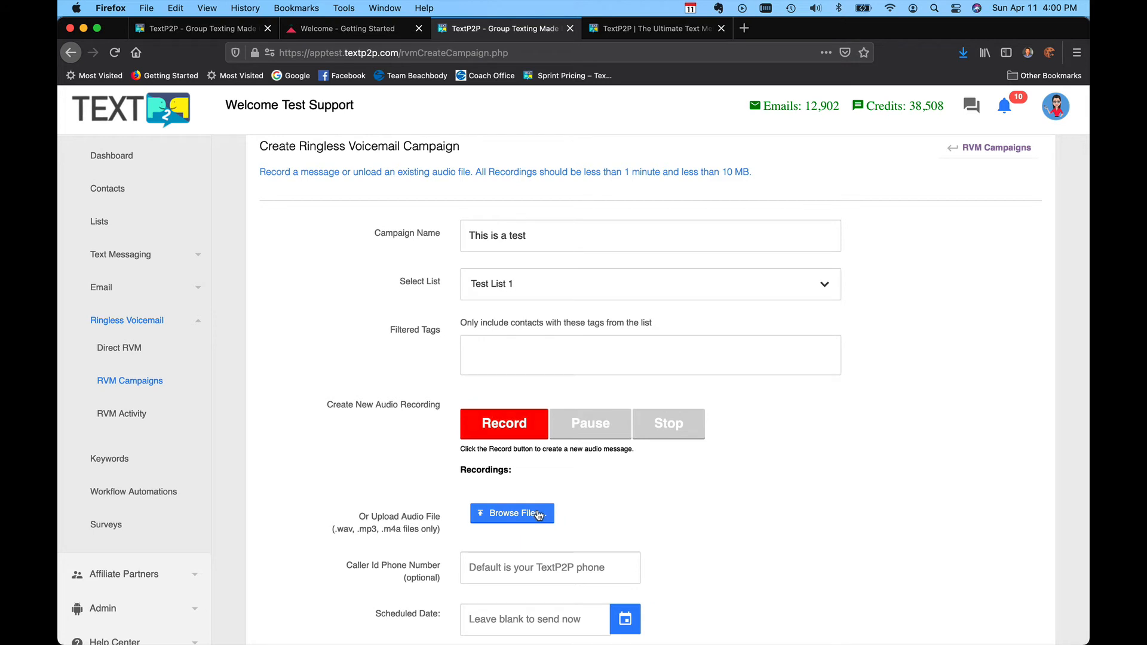
# - Upload test message.wav from the Downloads folder as the campaign audio
pyautogui.click(512, 513)
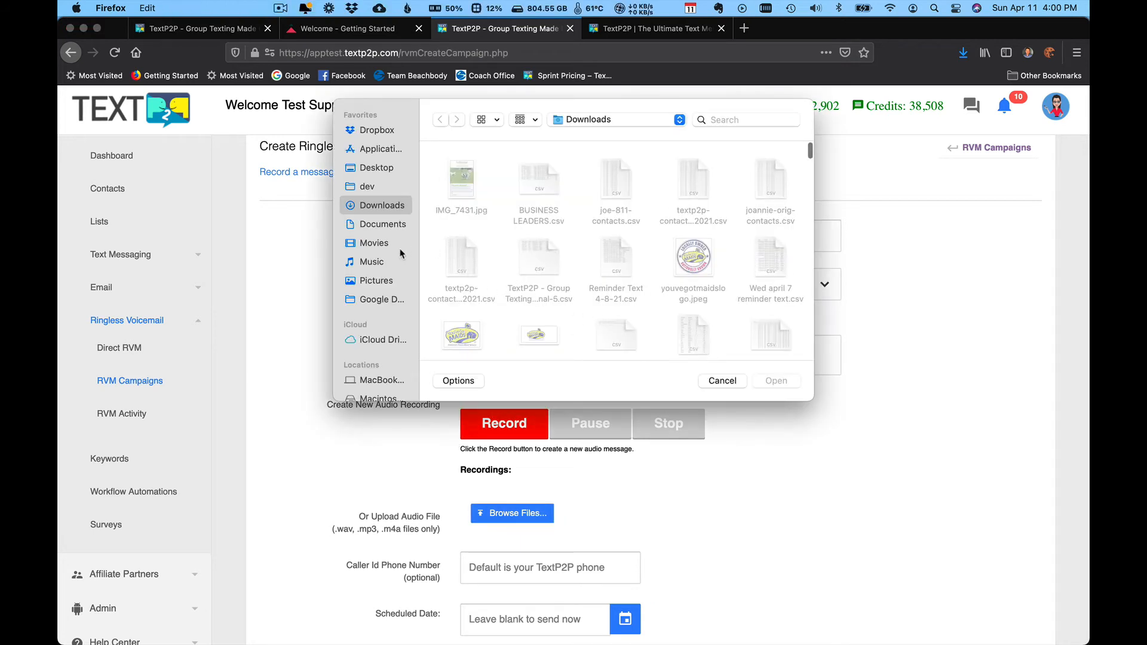
pyautogui.click(374, 280)
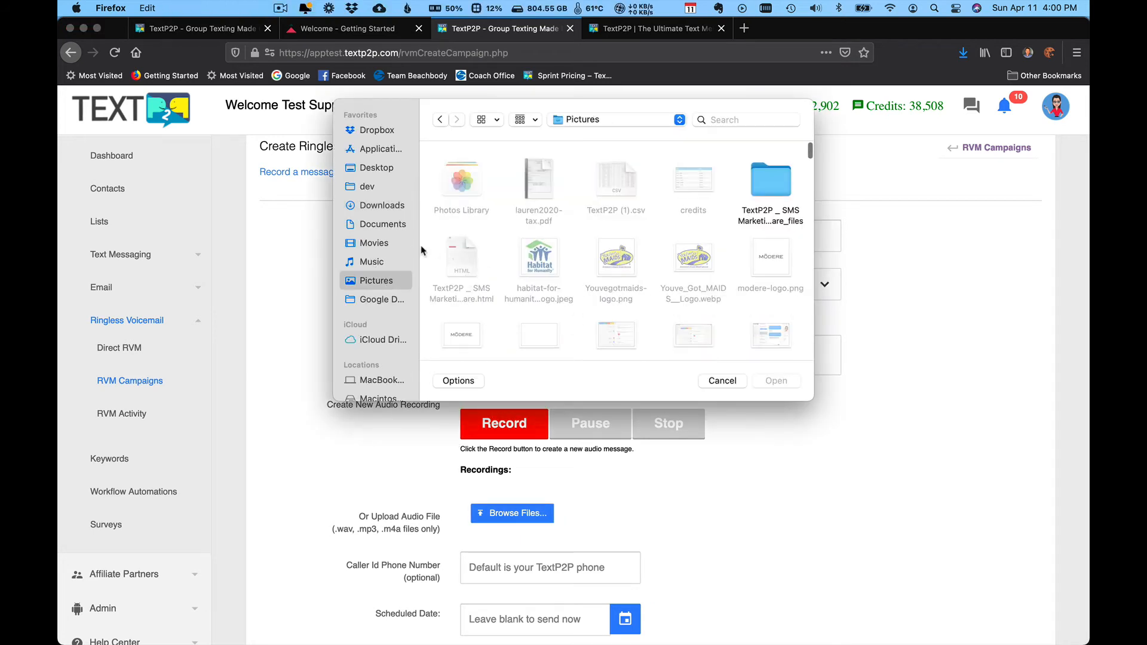
pyautogui.click(366, 186)
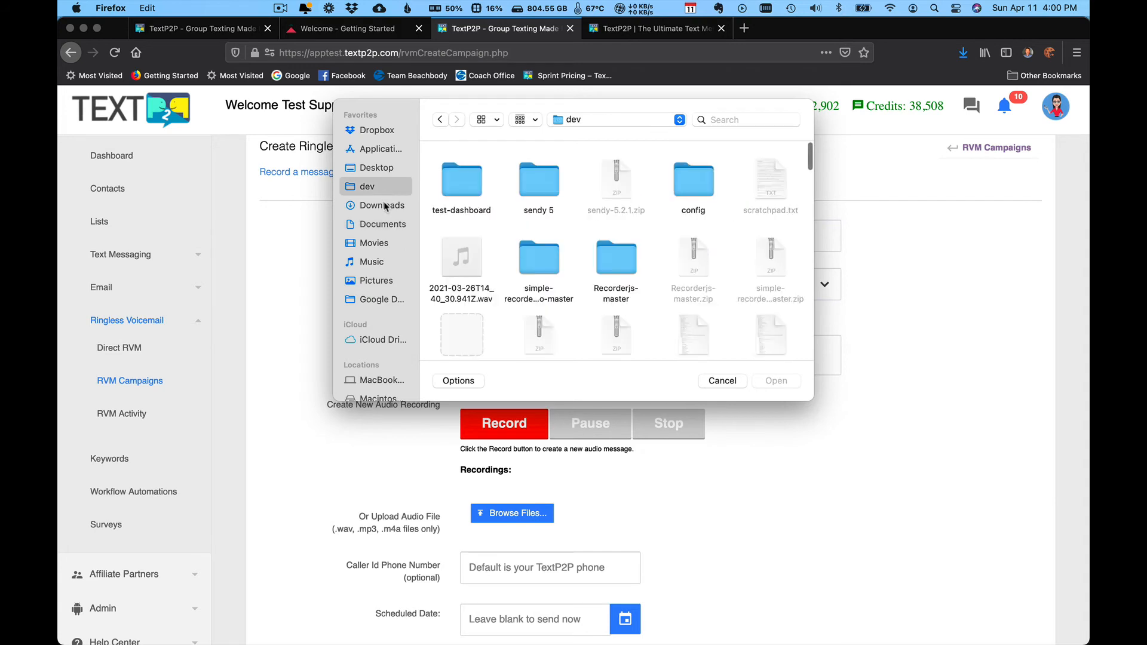
pyautogui.click(382, 204)
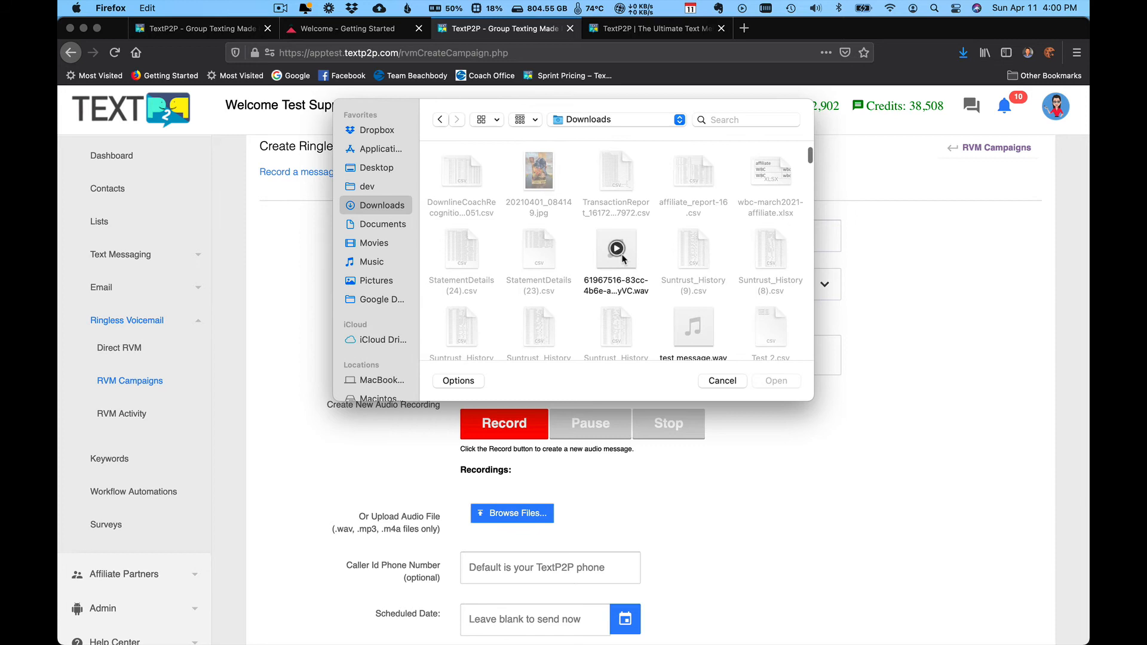
pyautogui.click(775, 380)
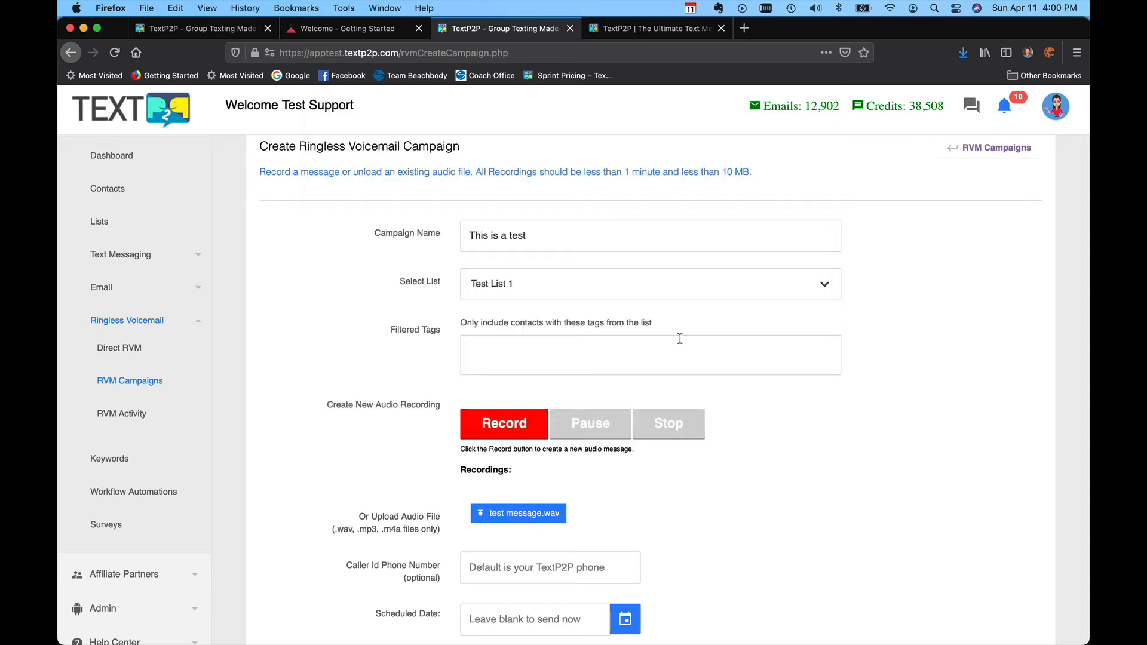
# - Record a short in-browser voice message and play it back briefly to check it
pyautogui.scroll(-3)
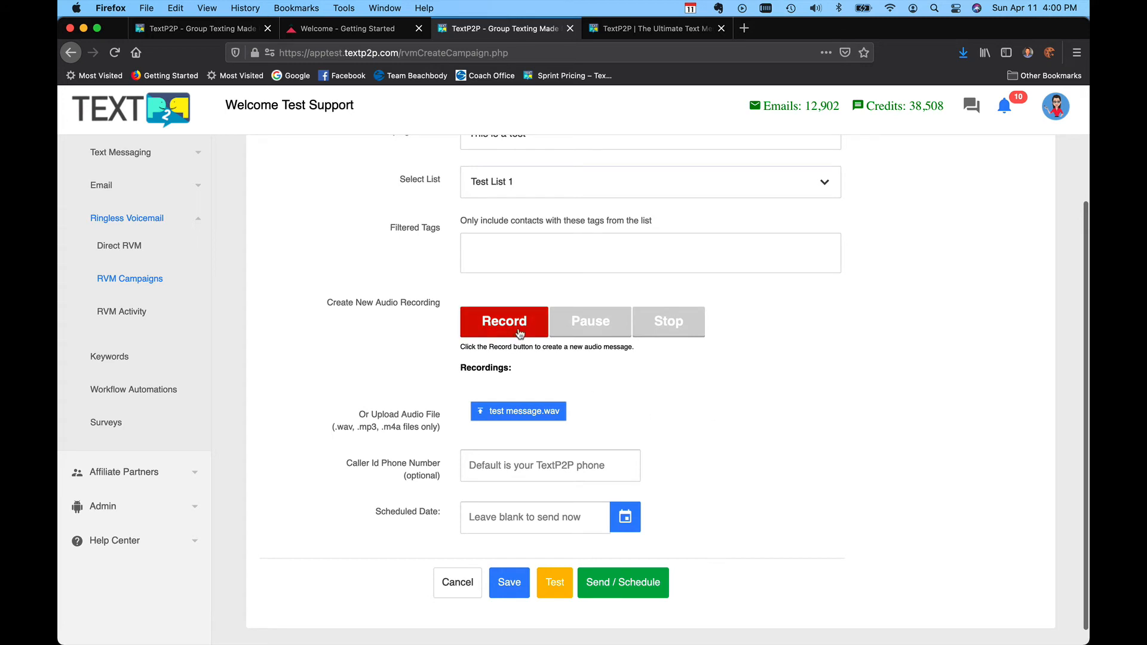
pyautogui.click(503, 322)
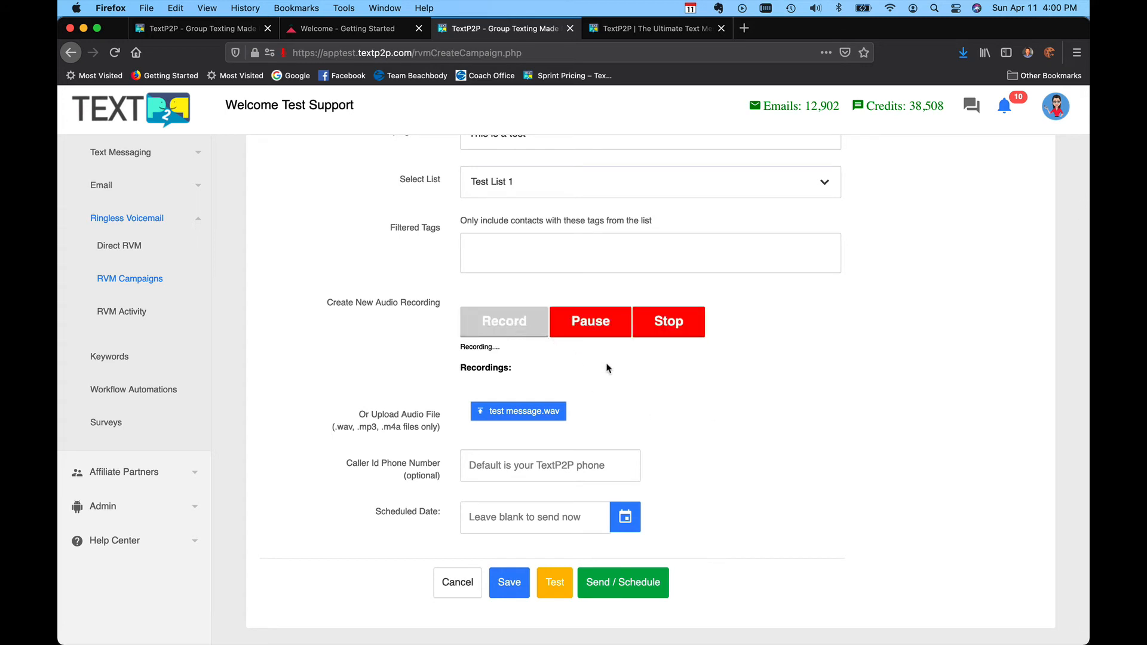
pyautogui.click(667, 322)
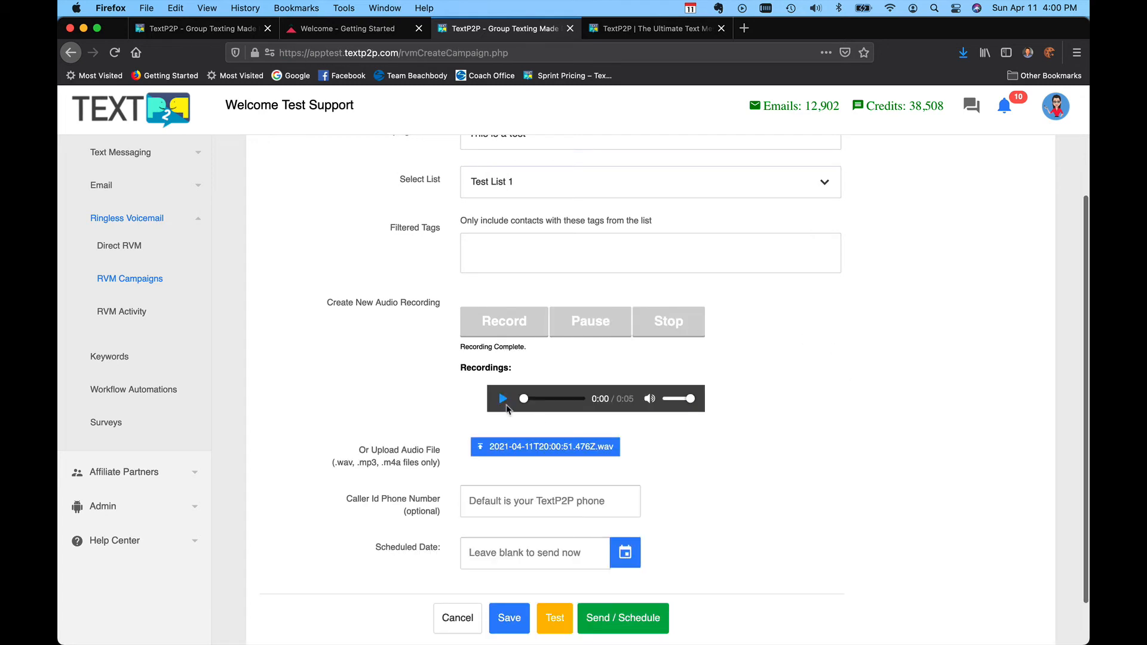
pyautogui.click(503, 398)
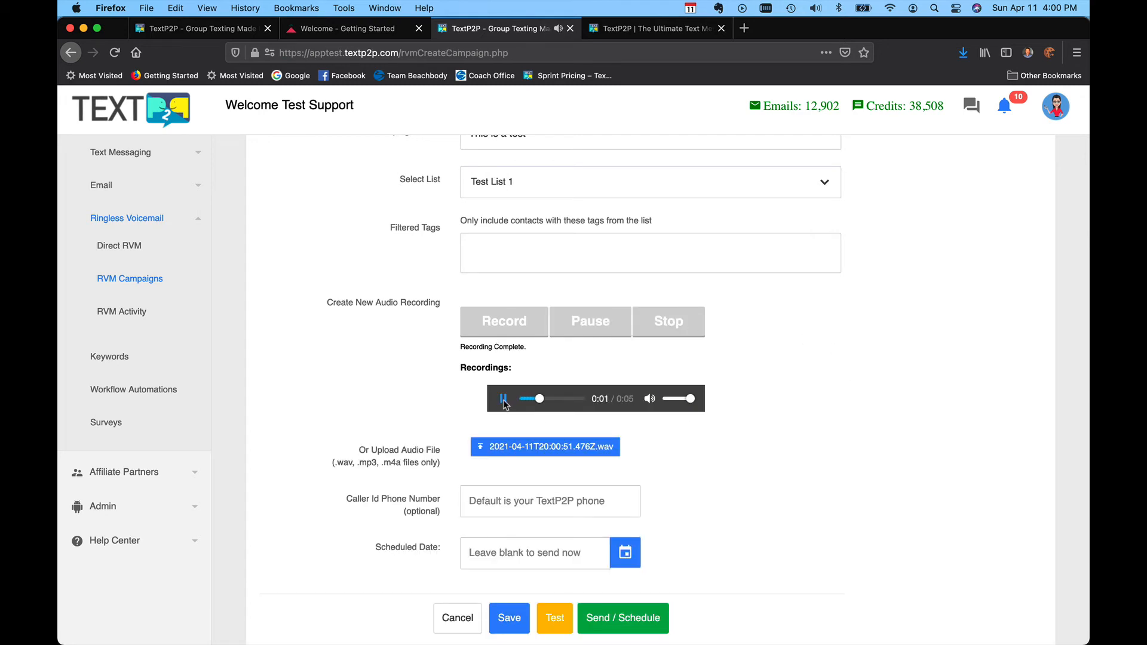
pyautogui.click(504, 399)
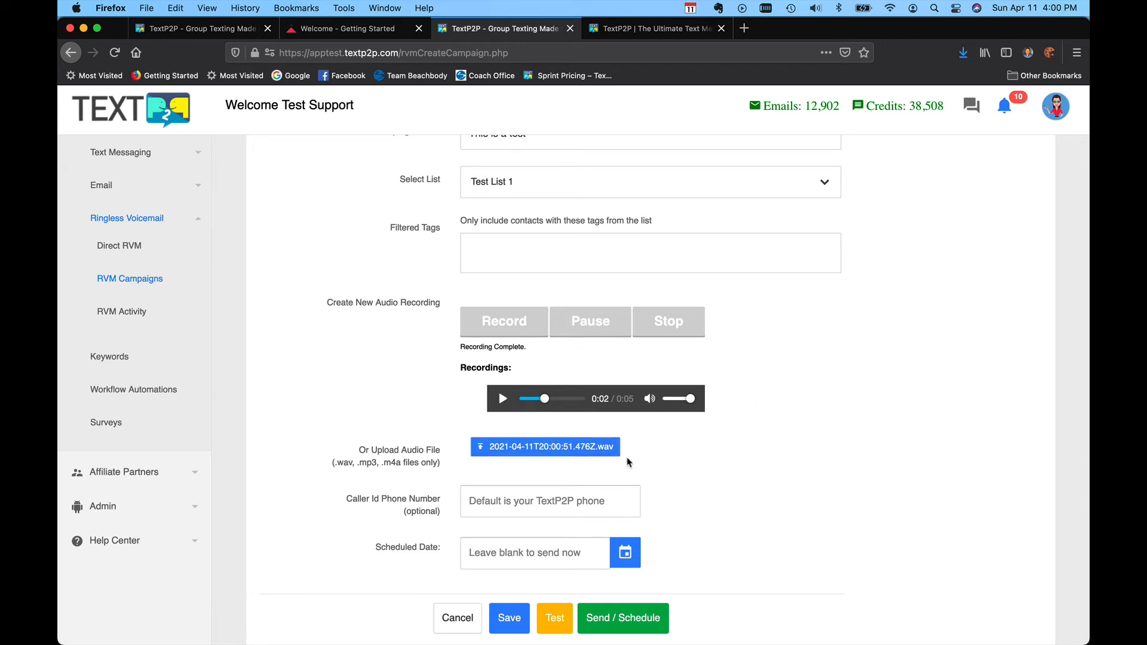
pyautogui.scroll(-3)
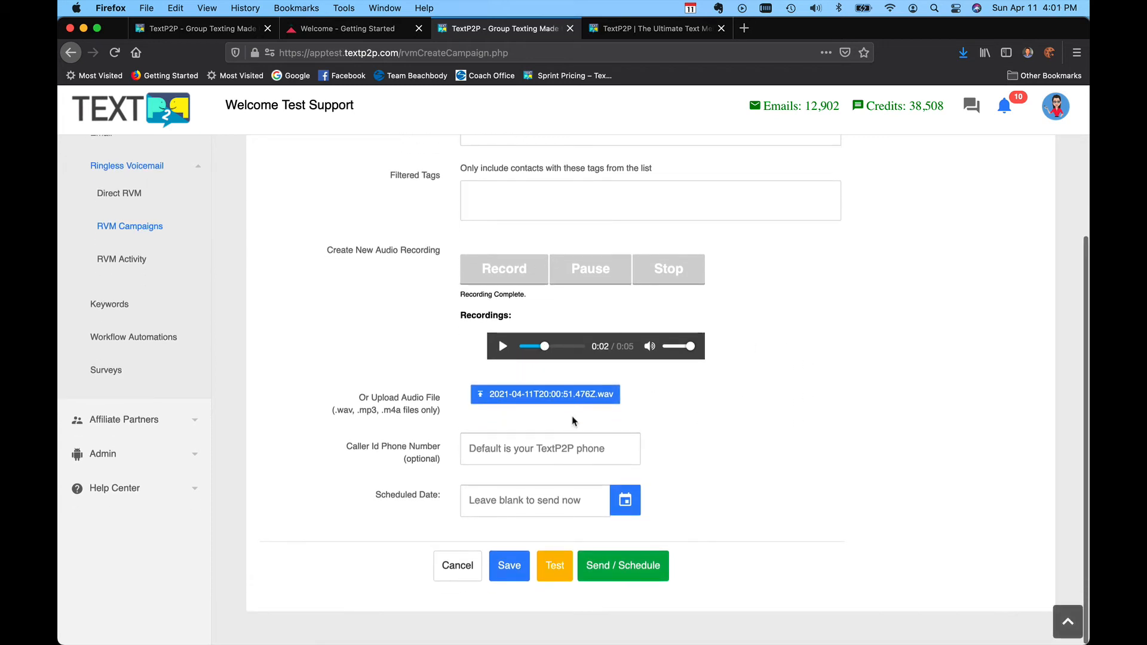
pyautogui.moveTo(733, 422)
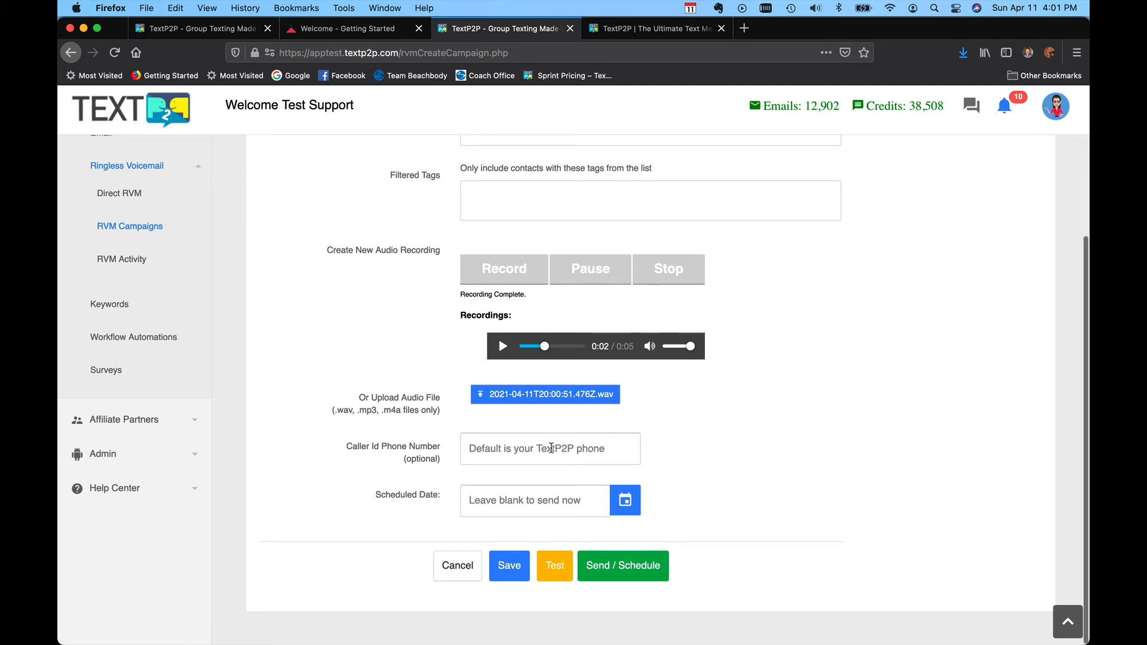
pyautogui.moveTo(380, 471)
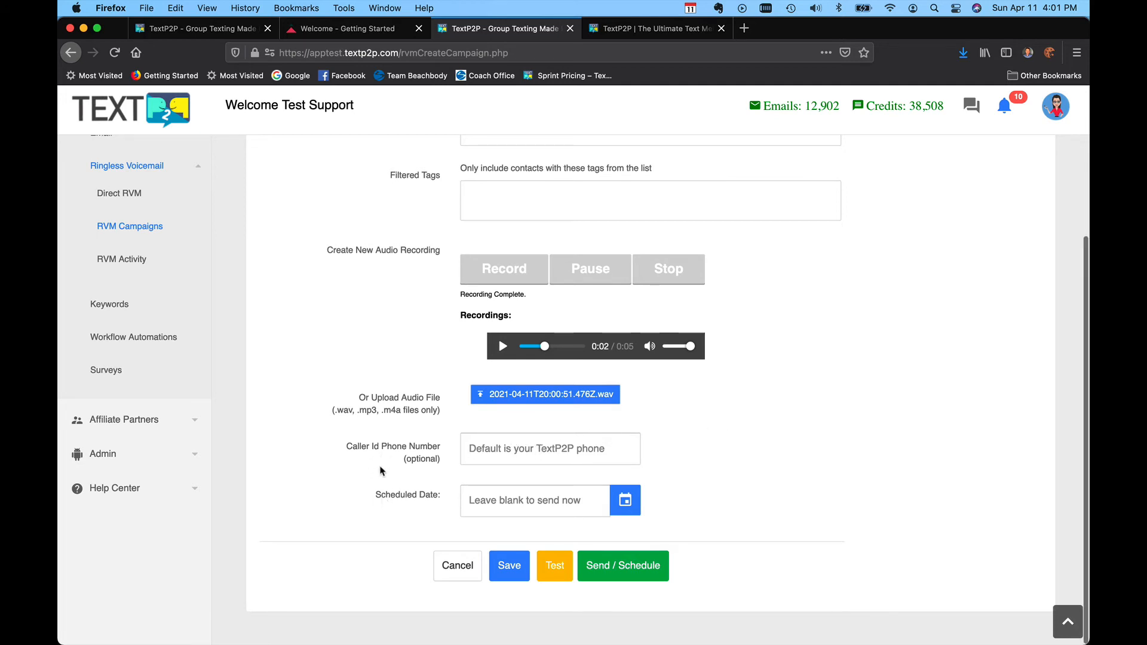
pyautogui.moveTo(798, 496)
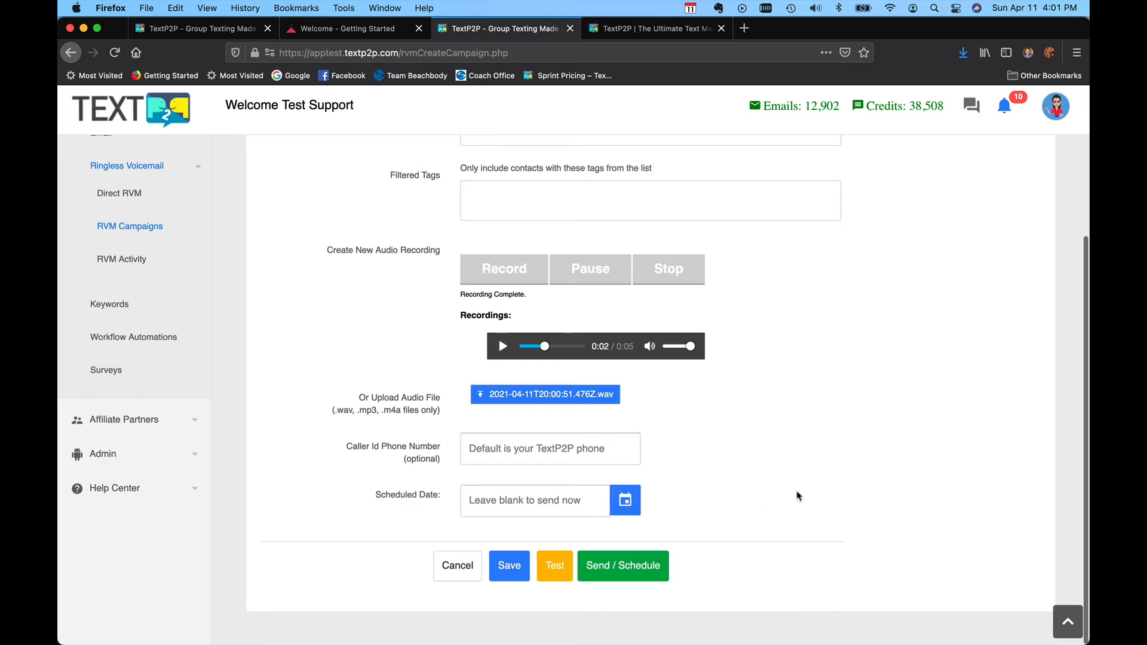
pyautogui.moveTo(741, 518)
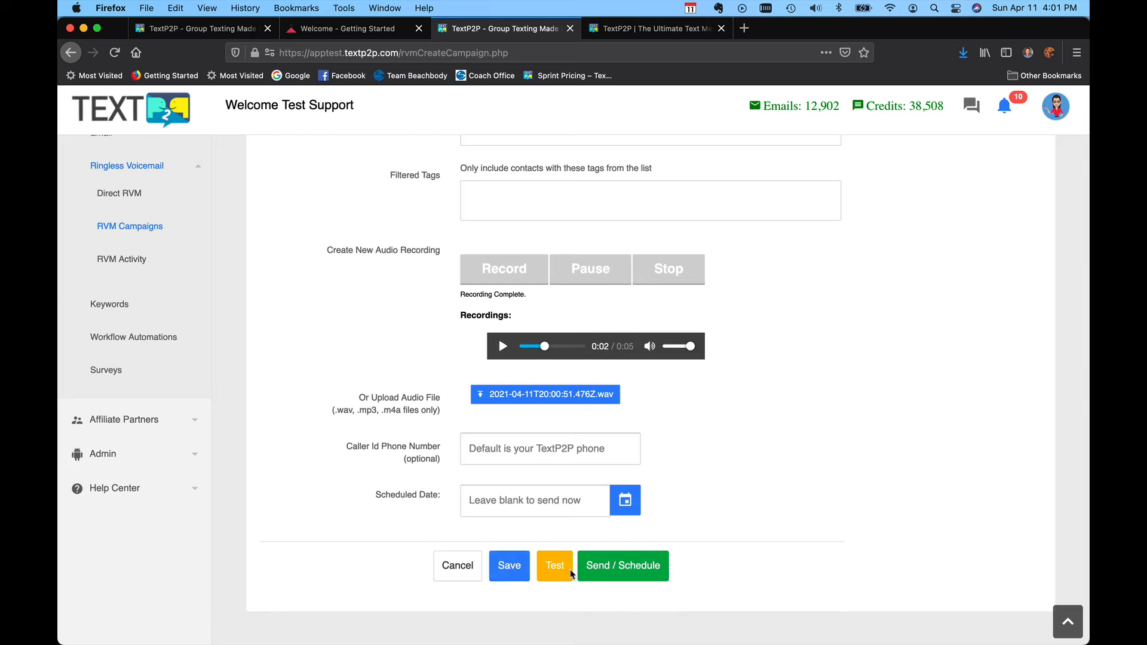
pyautogui.moveTo(813, 526)
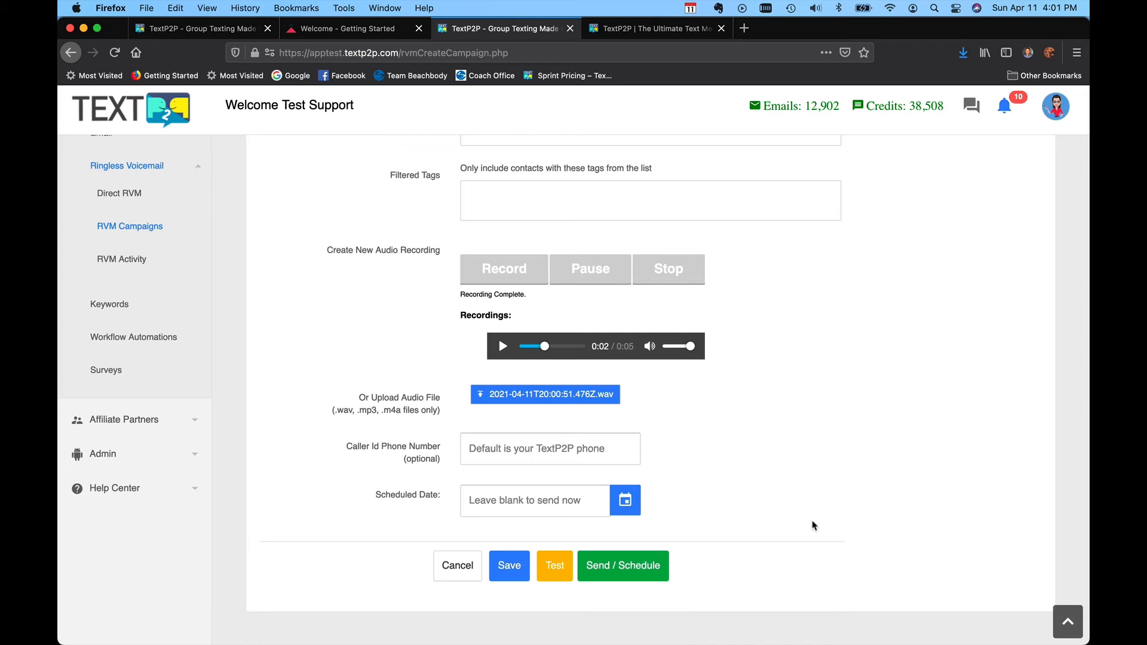
pyautogui.moveTo(651, 588)
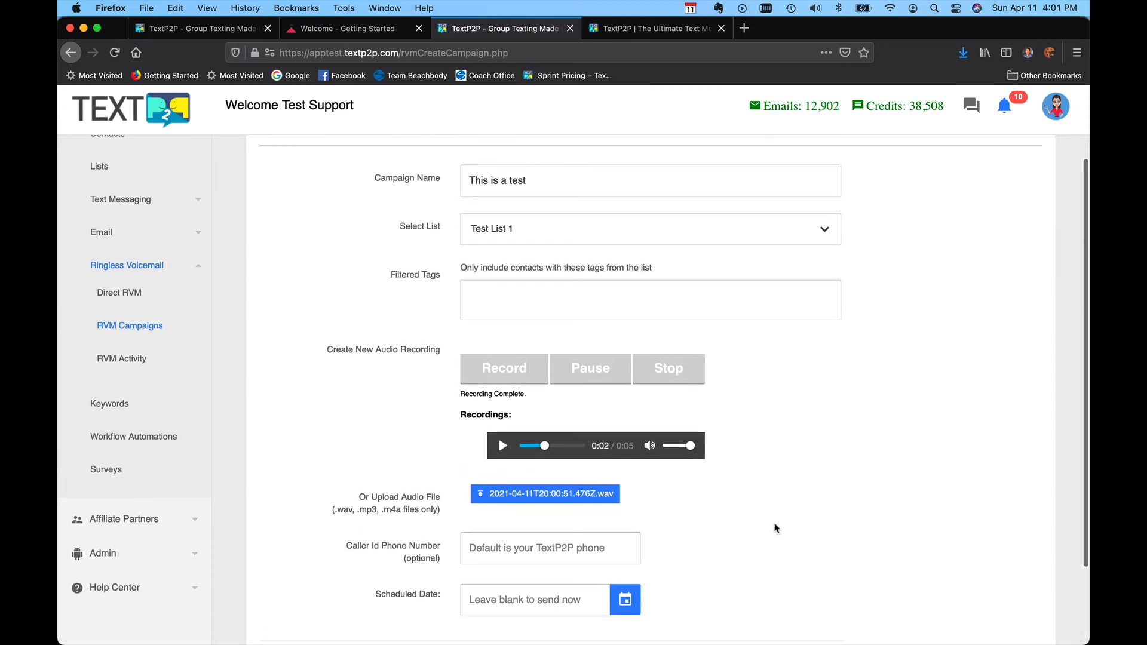
# - Pick 5:00 PM on 11 April 2021 and schedule the campaign, getting the enqueued confirmation
pyautogui.click(625, 497)
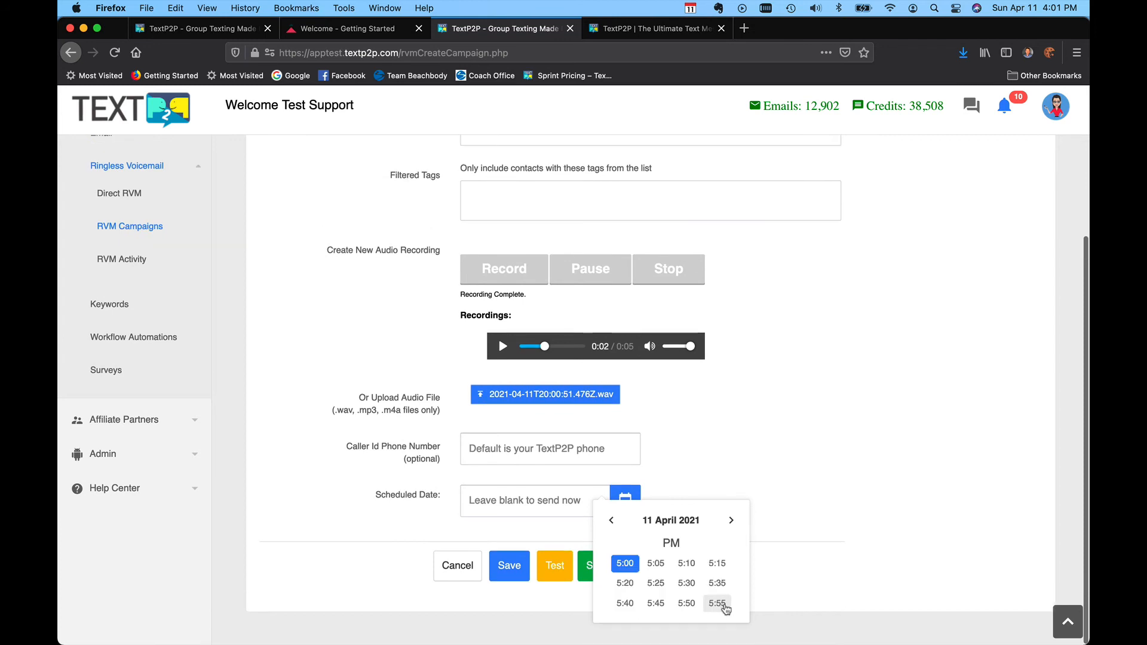
pyautogui.click(624, 563)
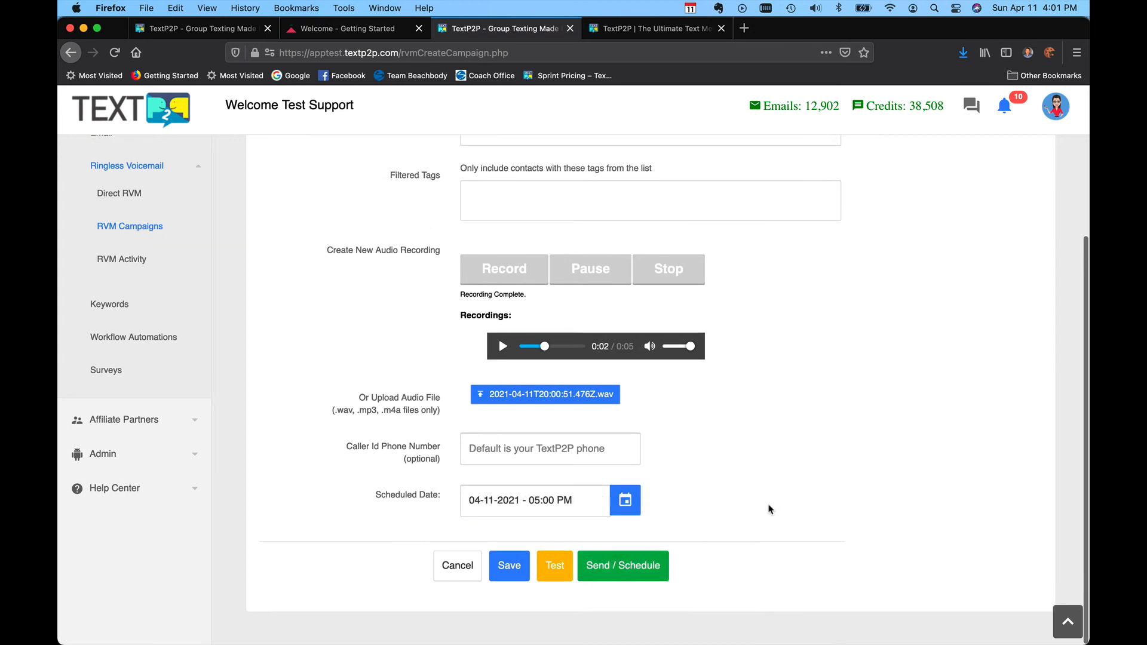
pyautogui.click(623, 565)
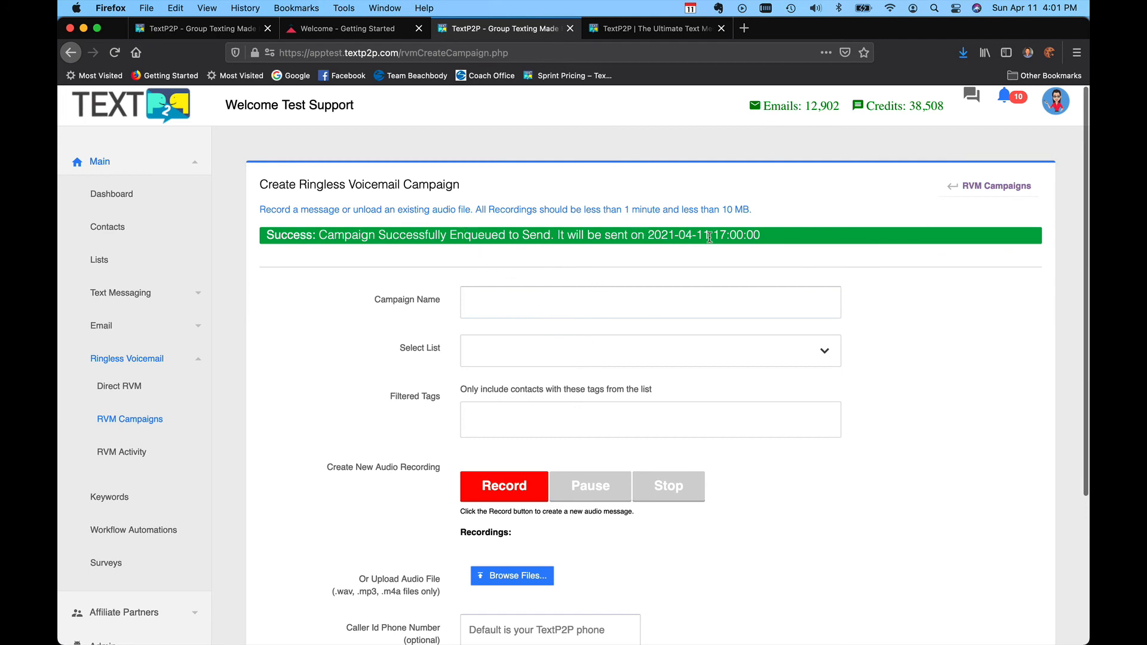
pyautogui.scroll(-3)
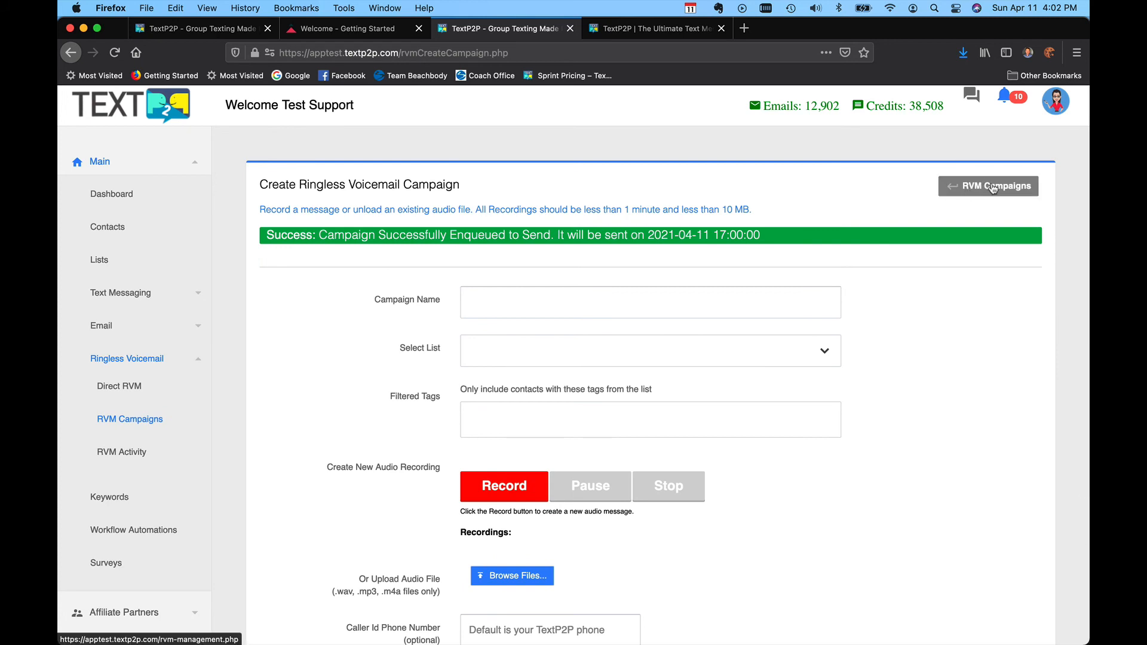
# - View 'This is a test' pending in the campaigns list, then the MP3 test campaign's recipient statuses
pyautogui.click(988, 186)
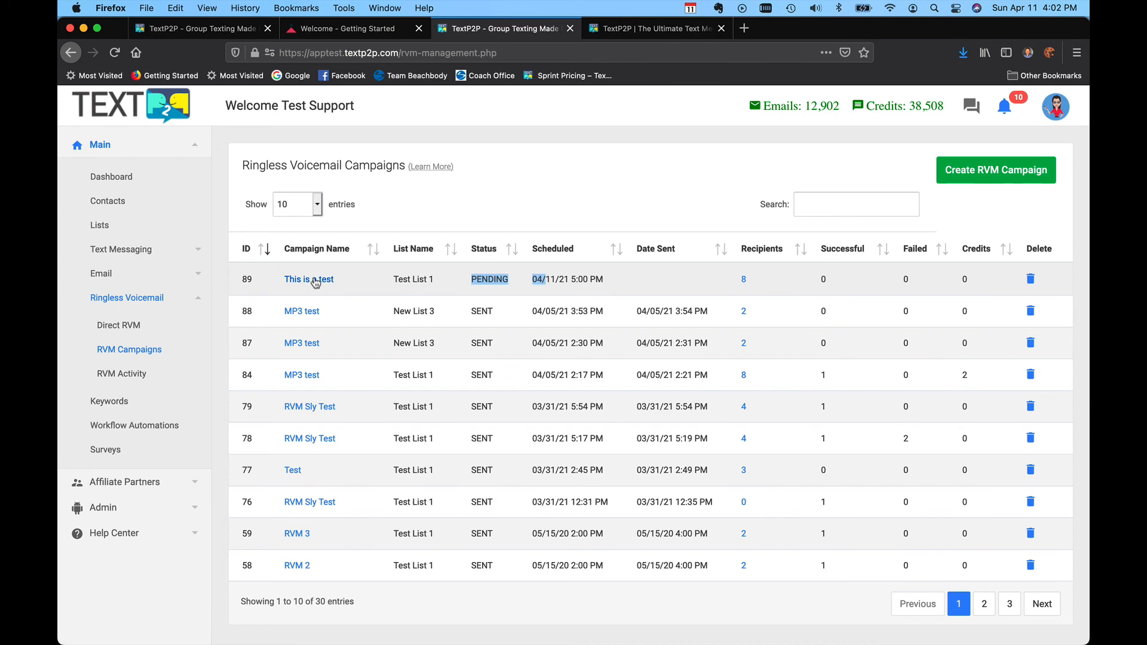
pyautogui.click(308, 278)
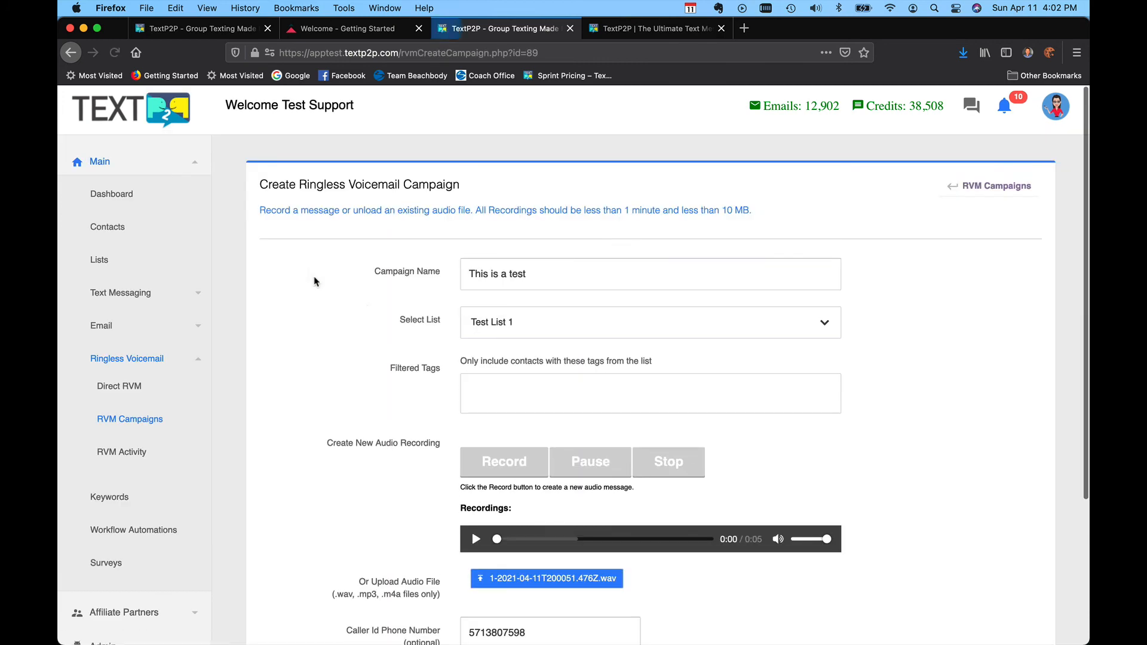
pyautogui.scroll(-3)
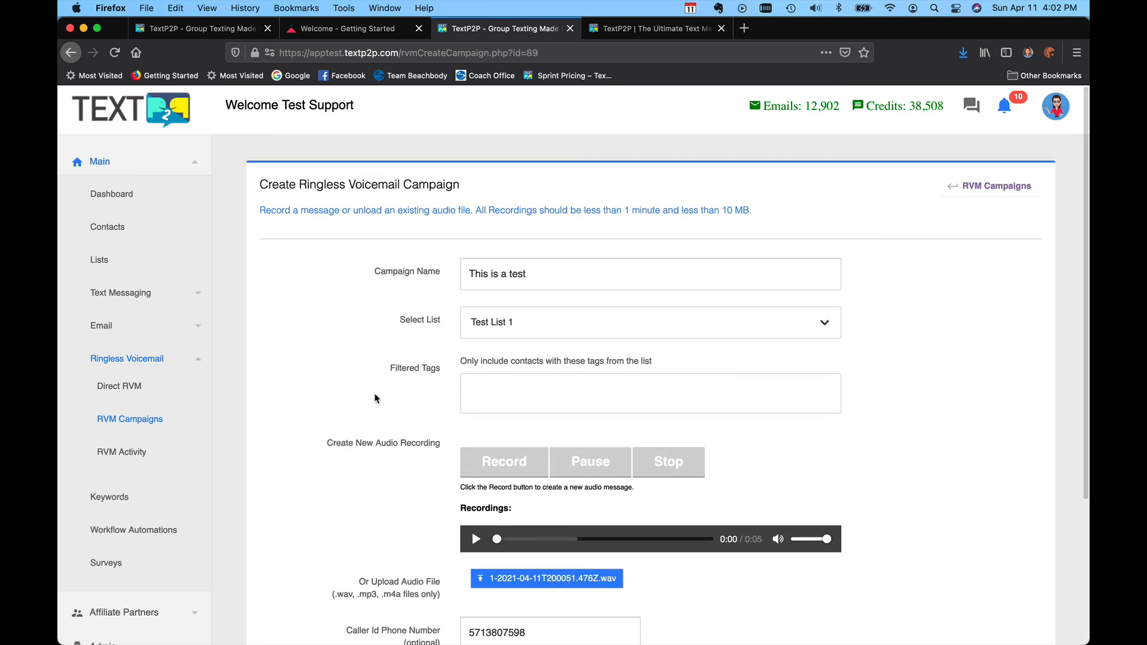
pyautogui.scroll(-3)
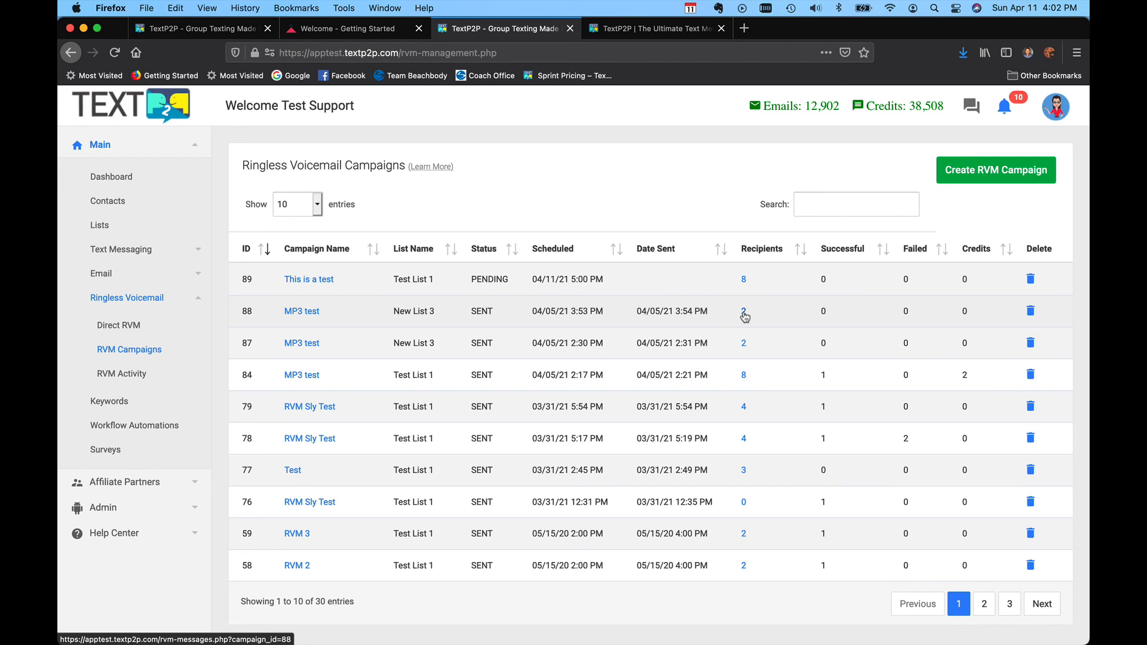
pyautogui.click(744, 311)
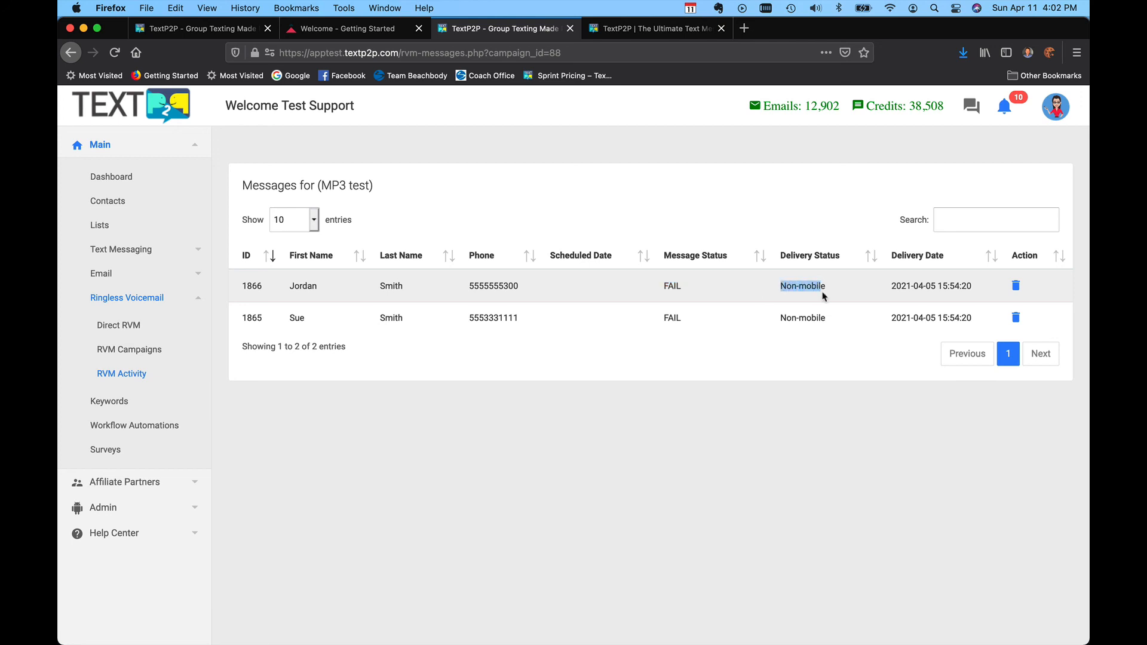
pyautogui.moveTo(523, 292)
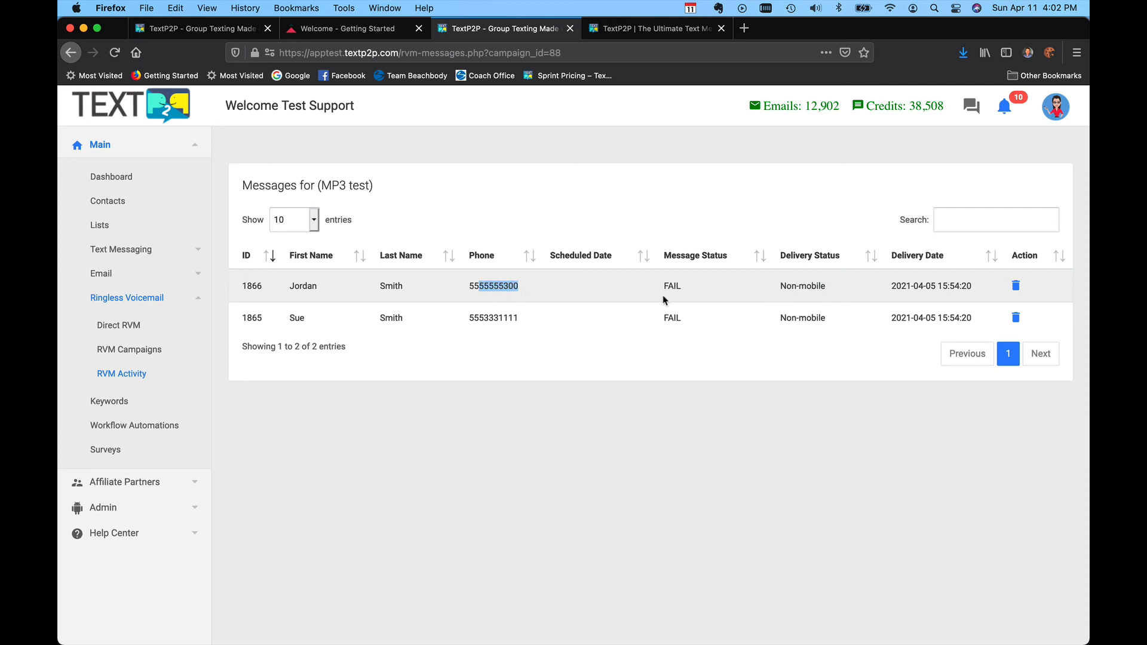
pyautogui.moveTo(557, 308)
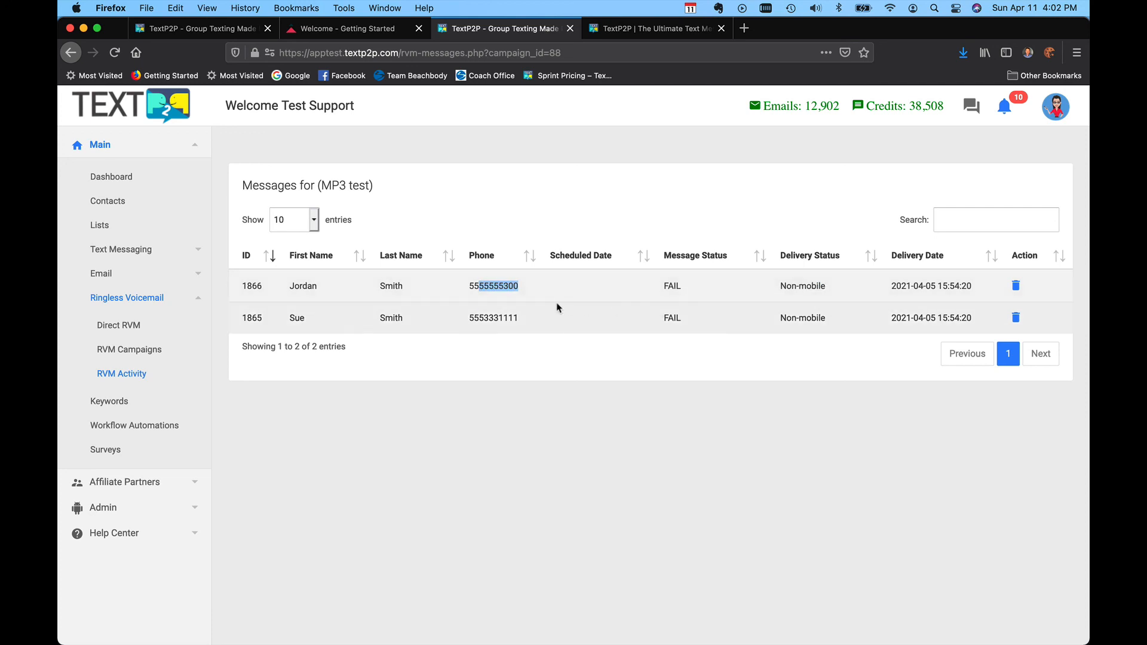
pyautogui.moveTo(339, 347)
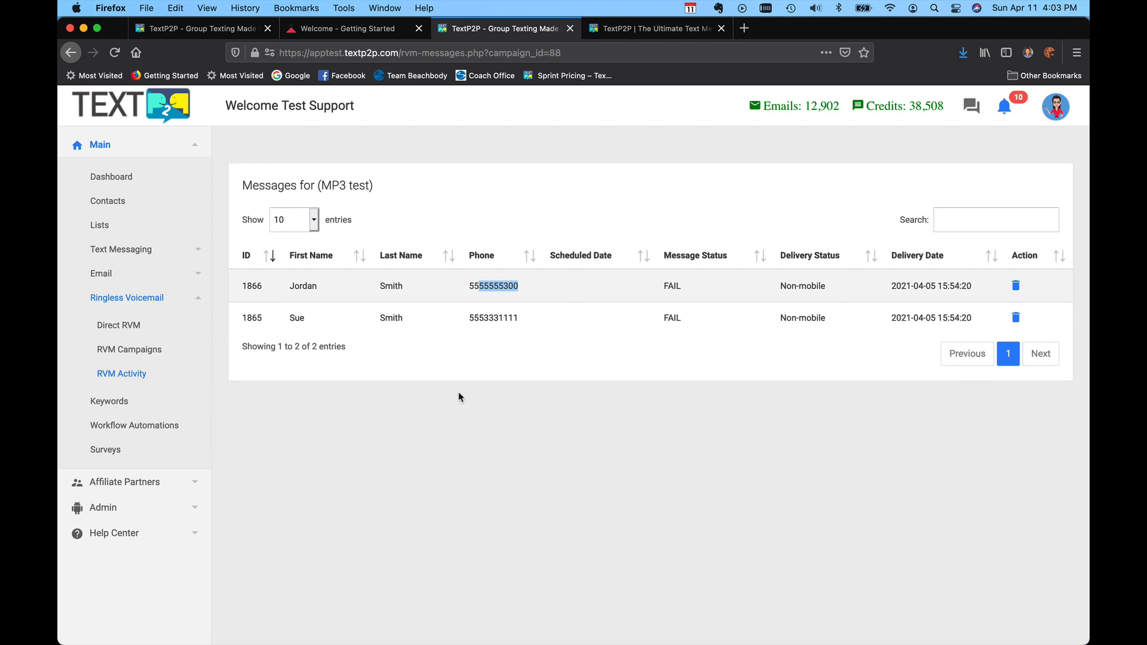
pyautogui.moveTo(558, 374)
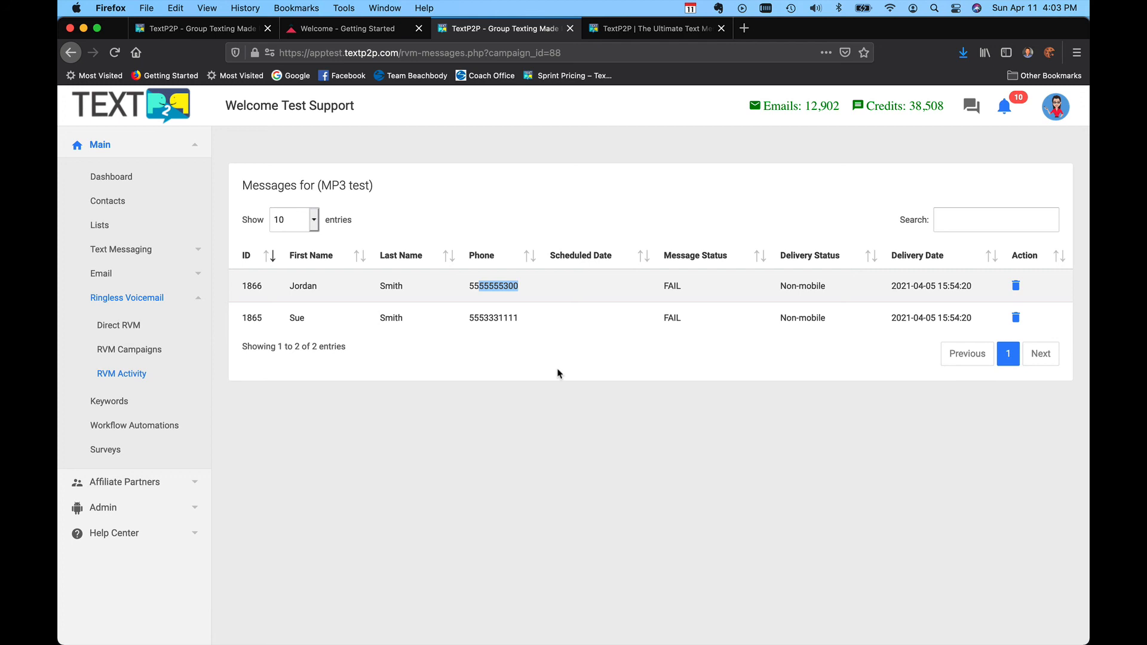
pyautogui.moveTo(540, 353)
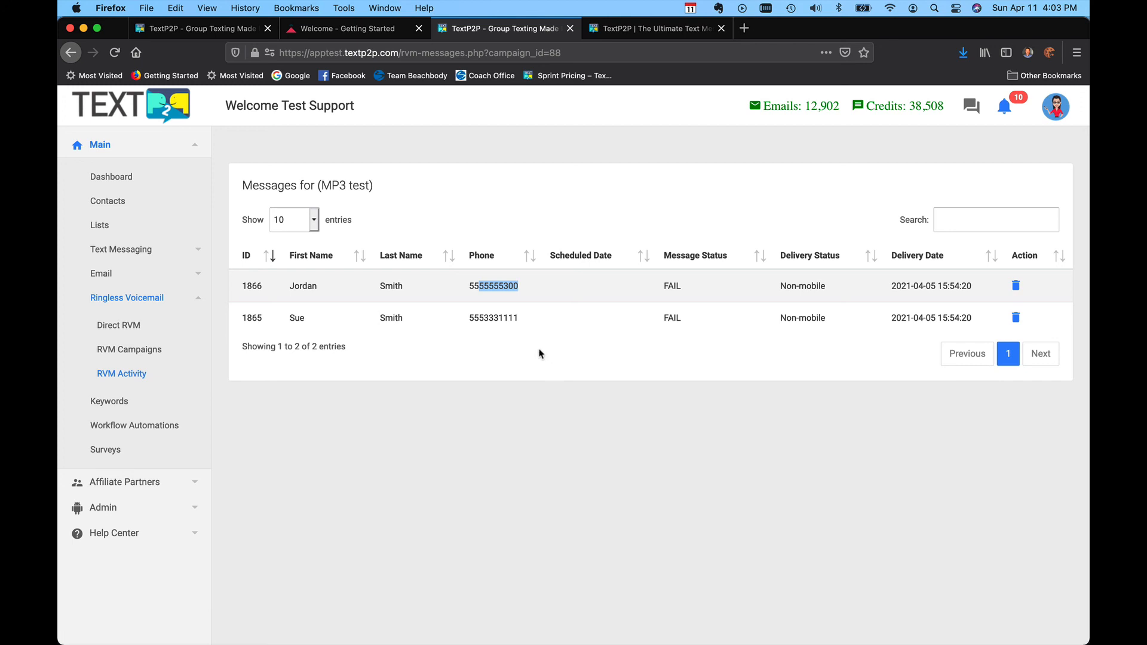